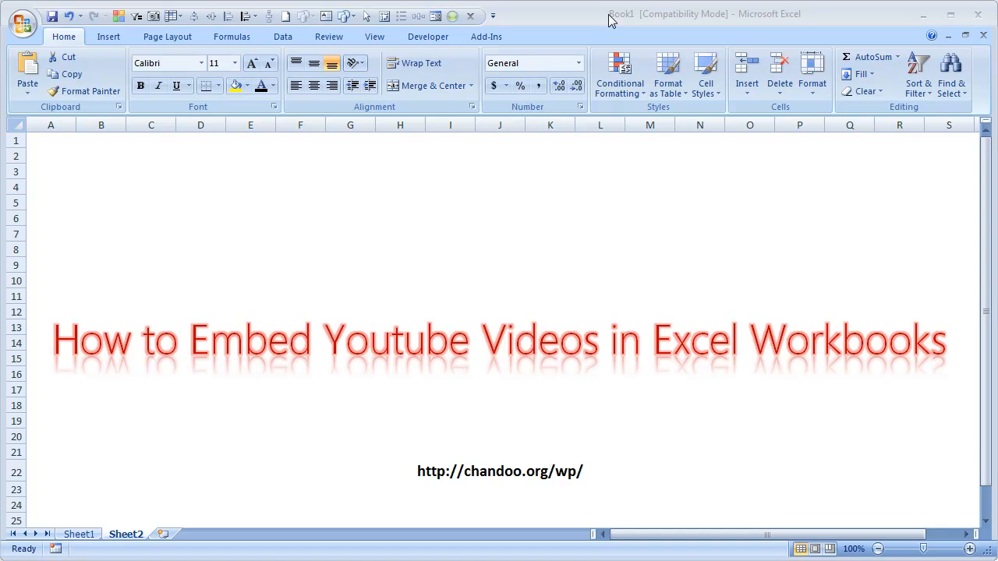
mouse_move(362, 383)
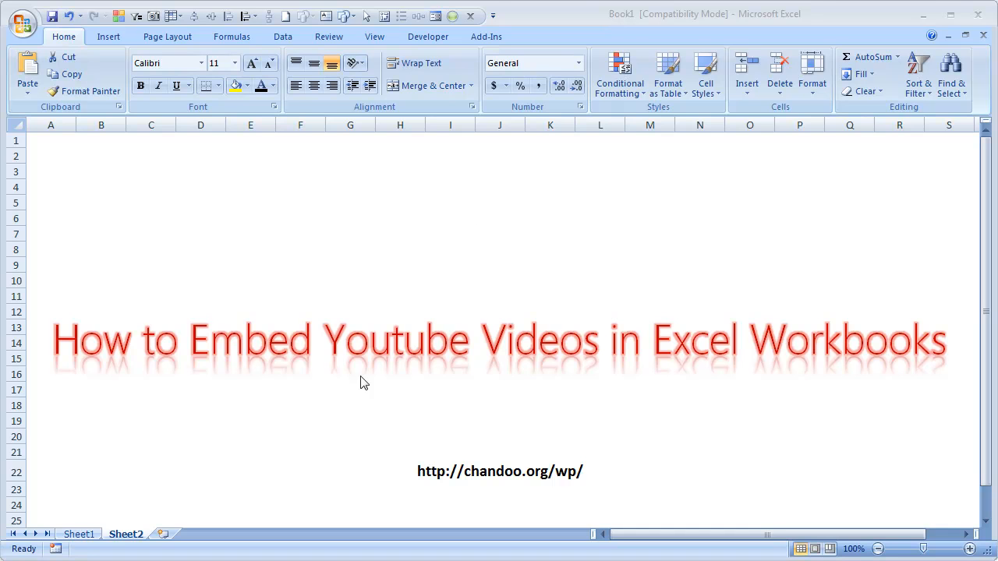
Step: Leave the YouTube-embedding title sheet for the blank Sheet1
left_click(78, 534)
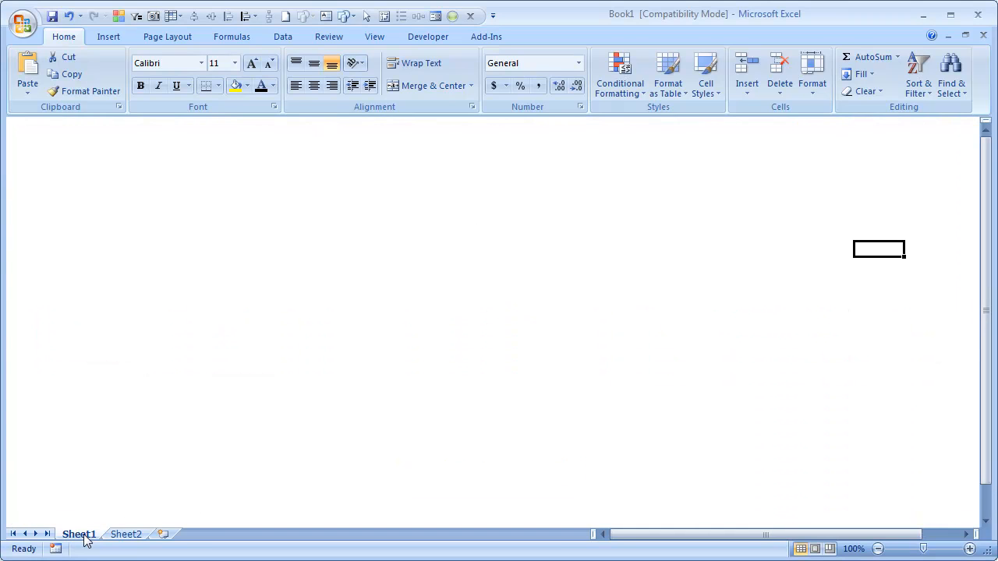
mouse_move(212, 207)
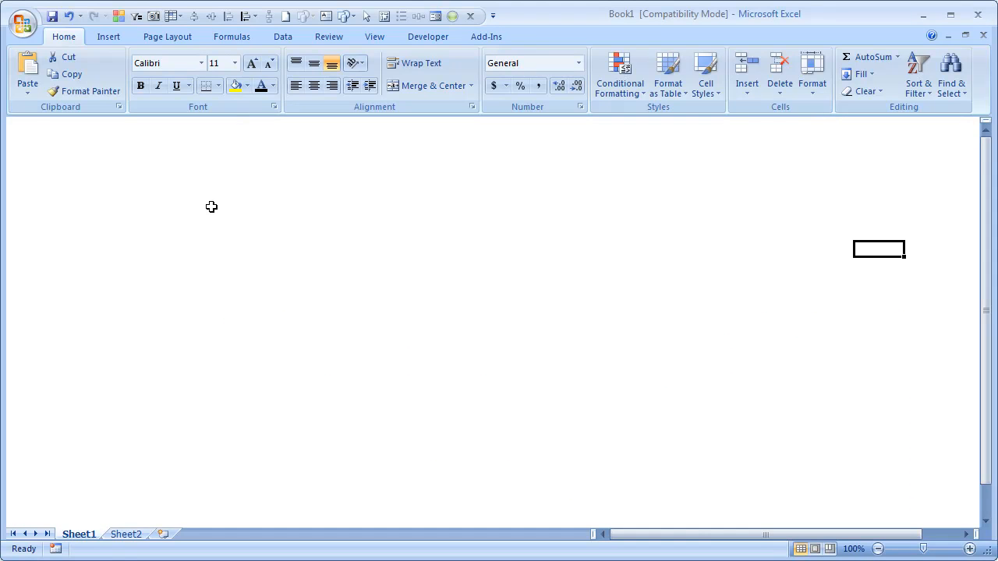
mouse_move(241, 151)
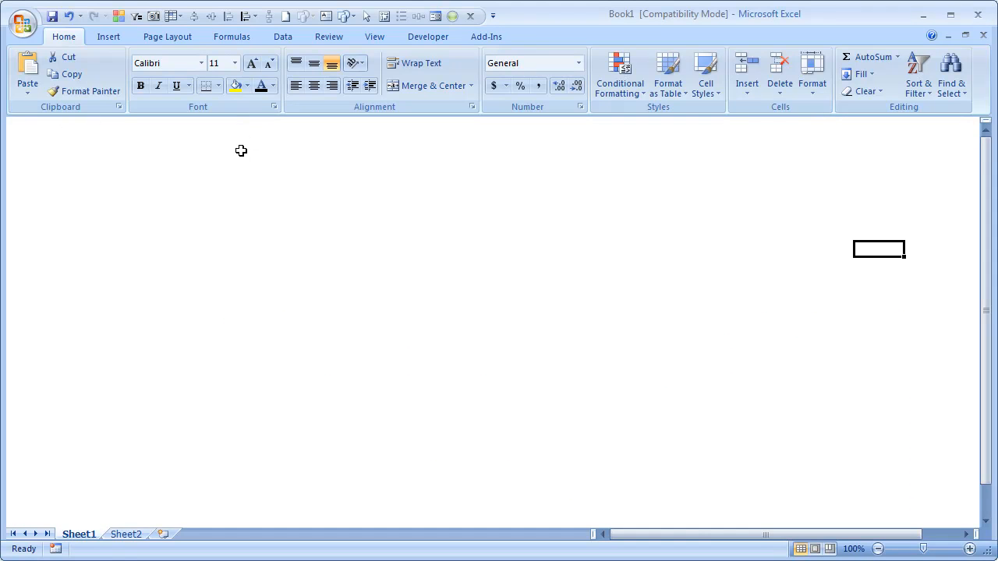
left_click(374, 36)
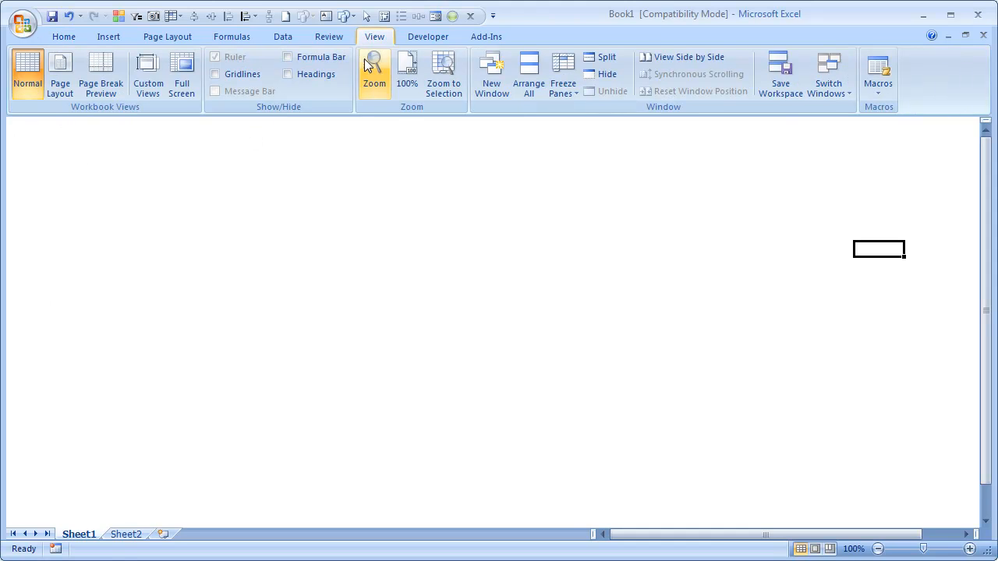
mouse_move(248, 87)
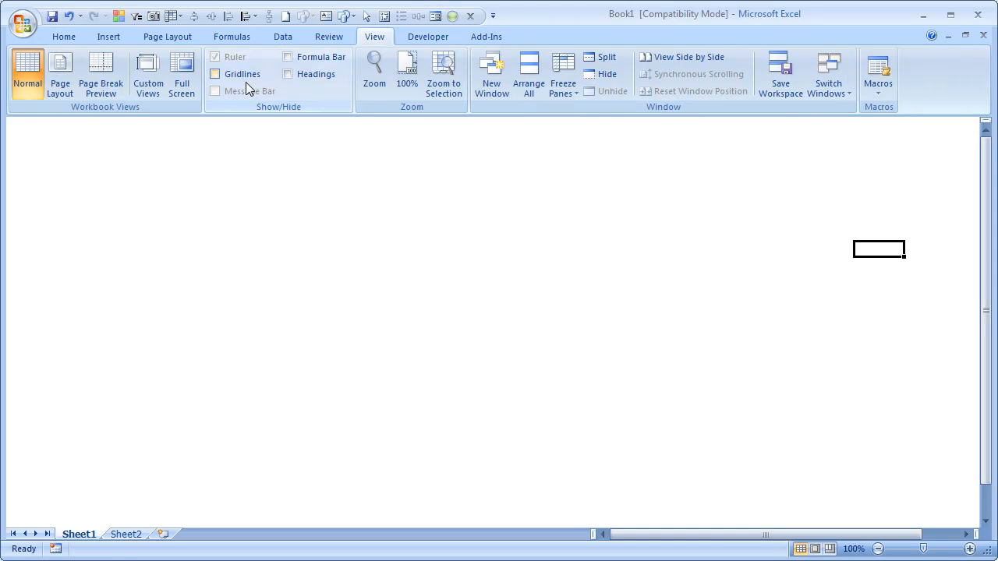
left_click(288, 74)
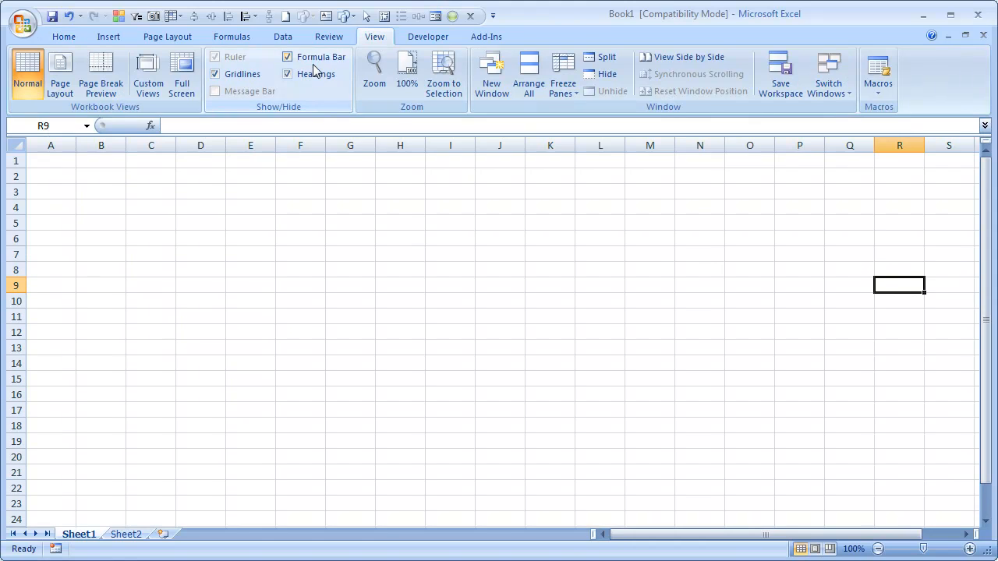
mouse_move(316, 74)
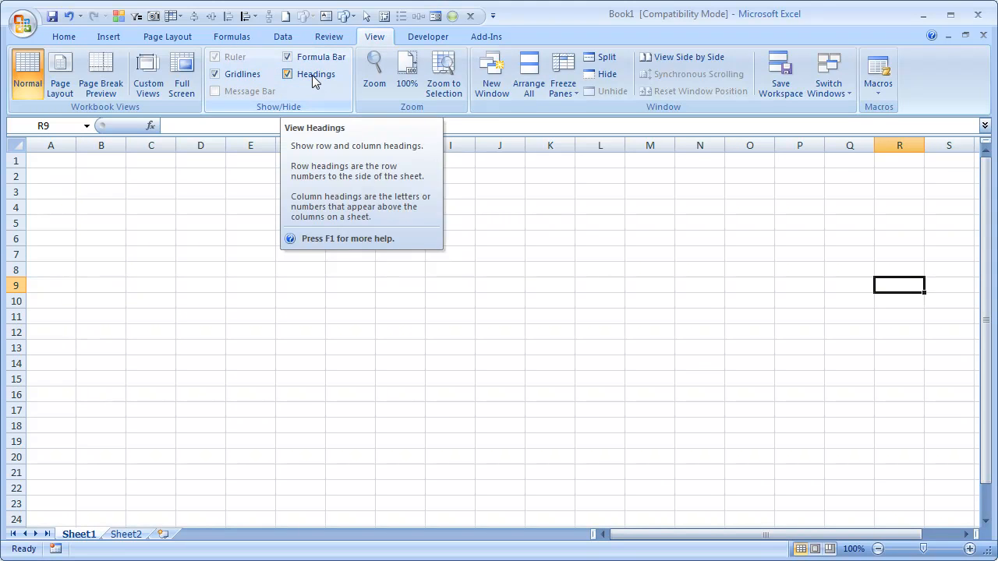
left_click(288, 73)
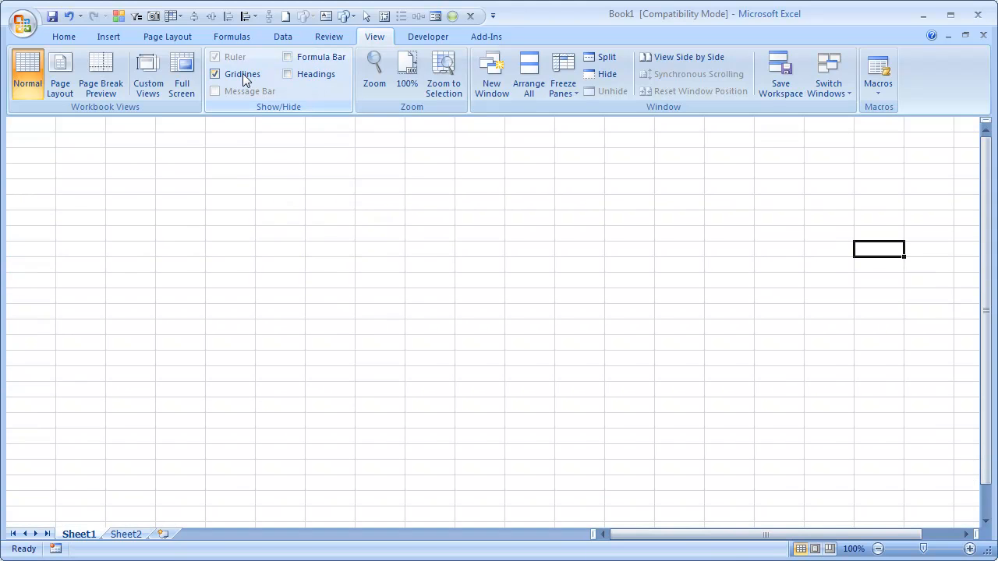
left_click(215, 74)
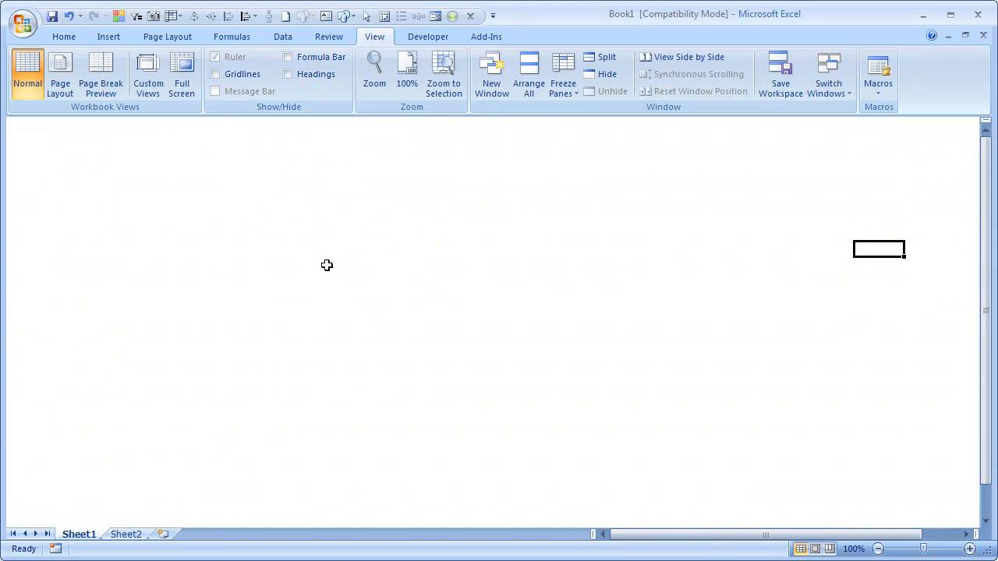
mouse_move(321, 268)
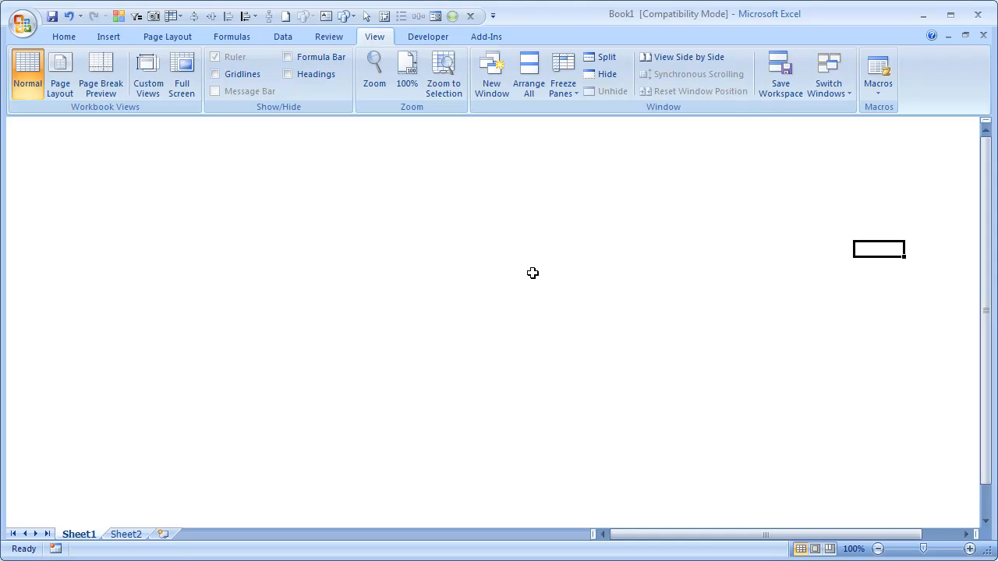
mouse_move(532, 267)
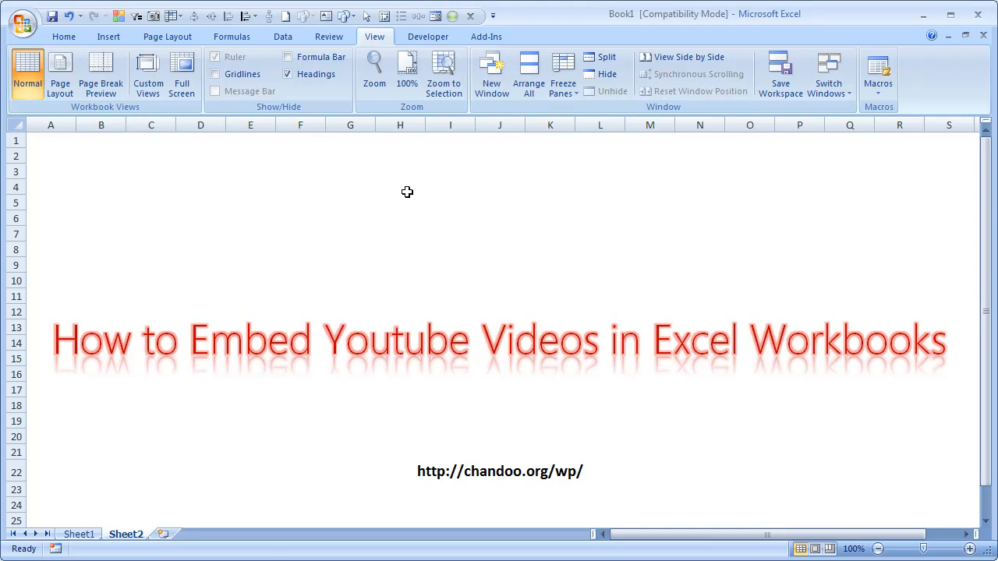
left_click(78, 534)
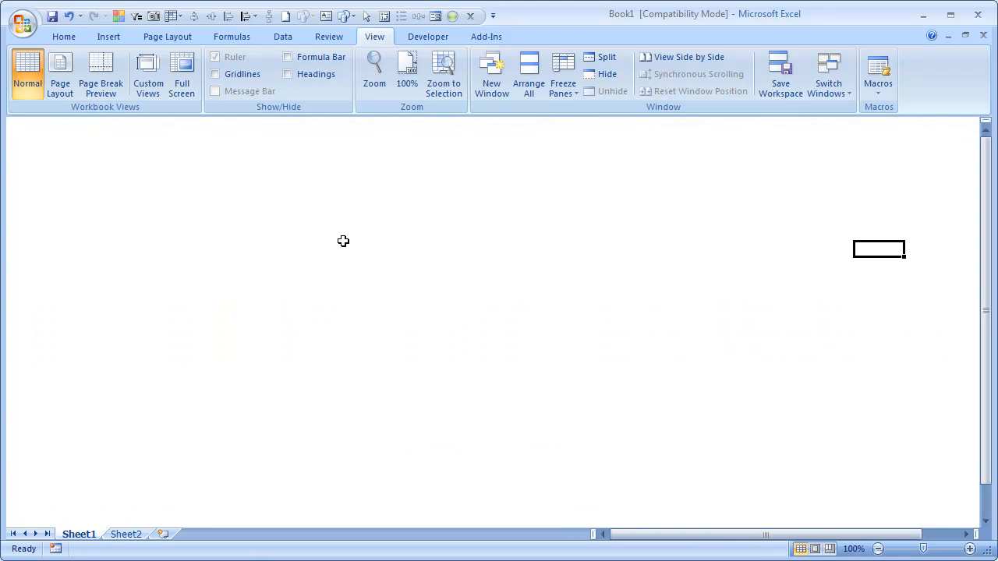
mouse_move(369, 248)
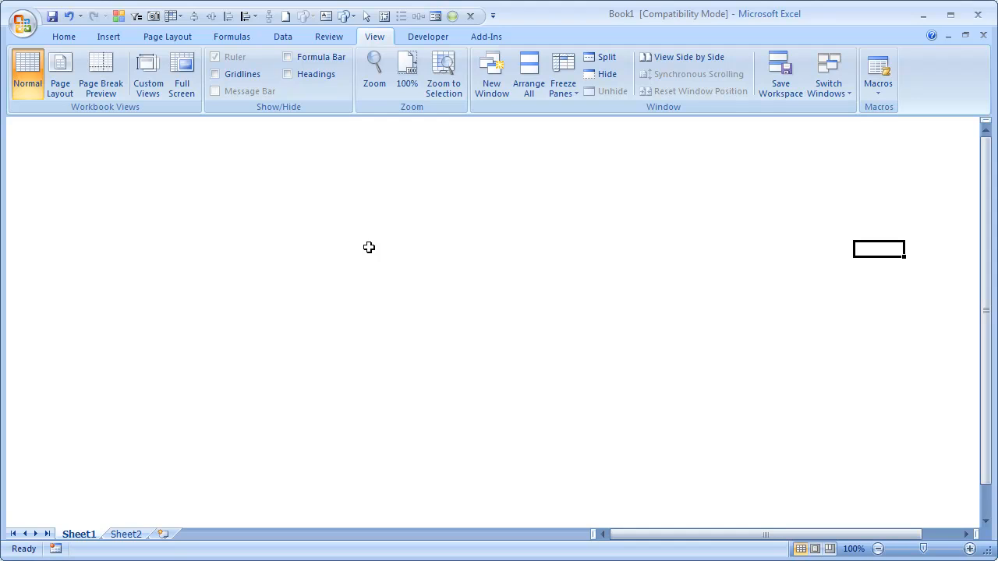
Step: Try the Developer tab, then open and close Excel Options to show the developer tools
left_click(427, 36)
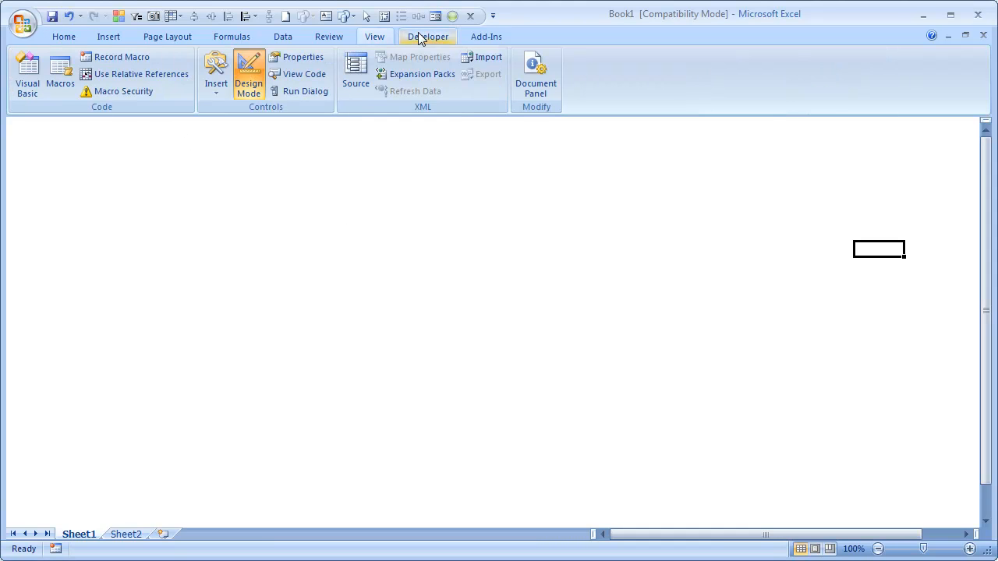
left_click(427, 36)
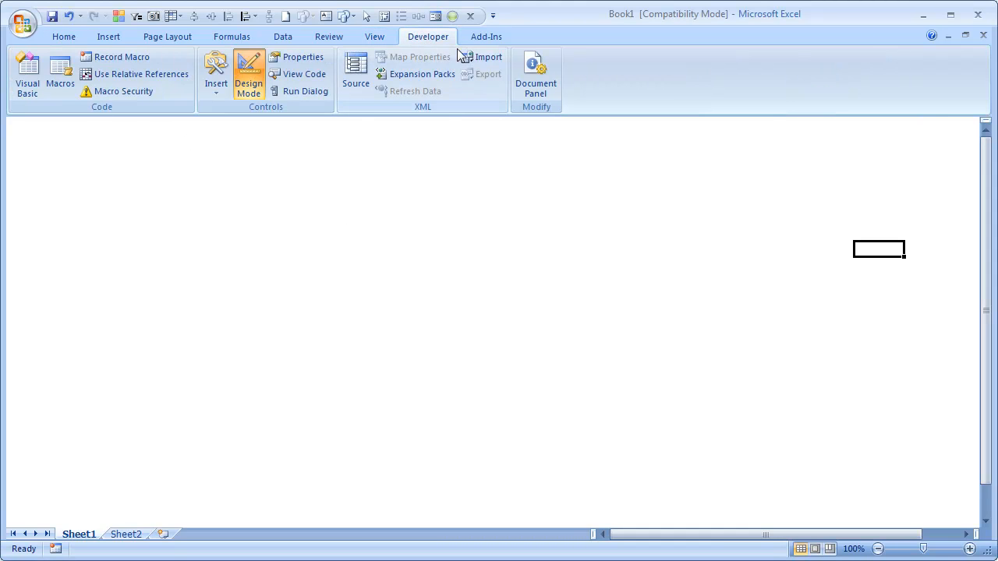
mouse_move(413, 56)
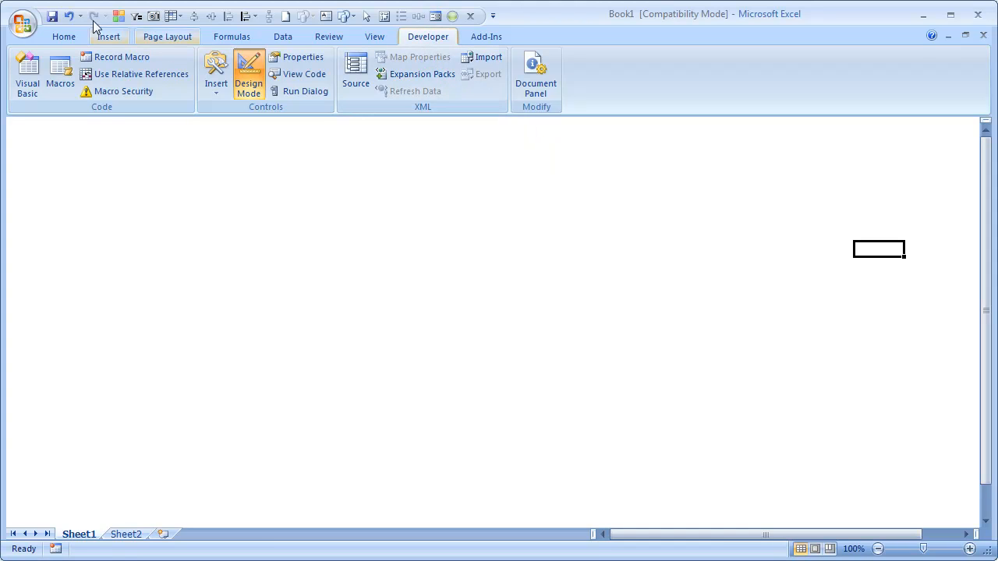
left_click(23, 22)
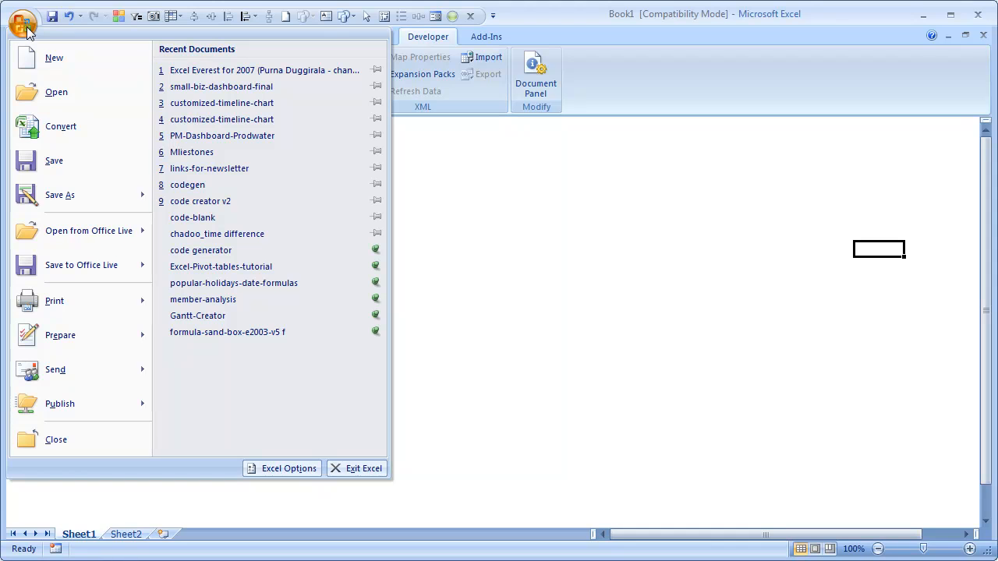
left_click(289, 468)
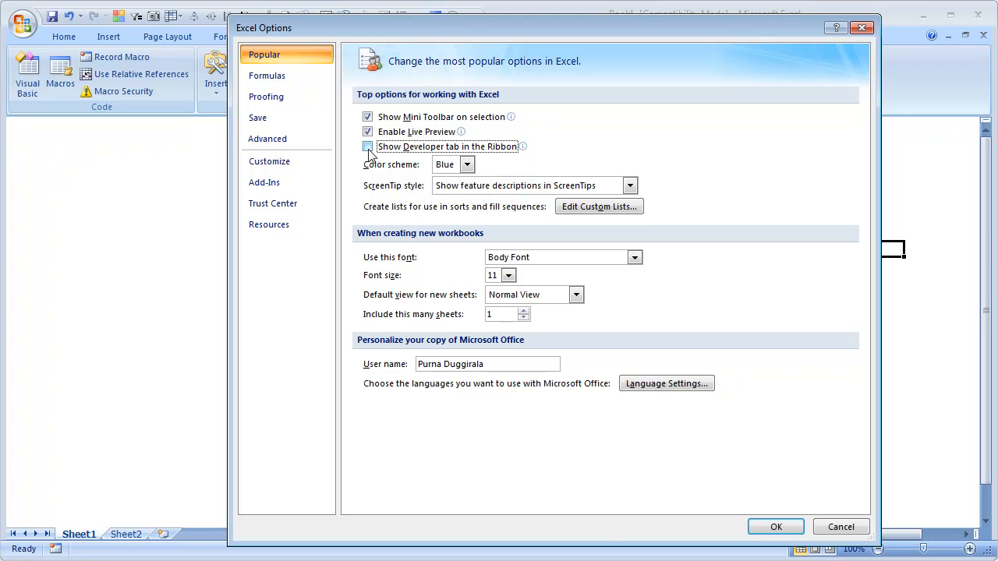
left_click(775, 527)
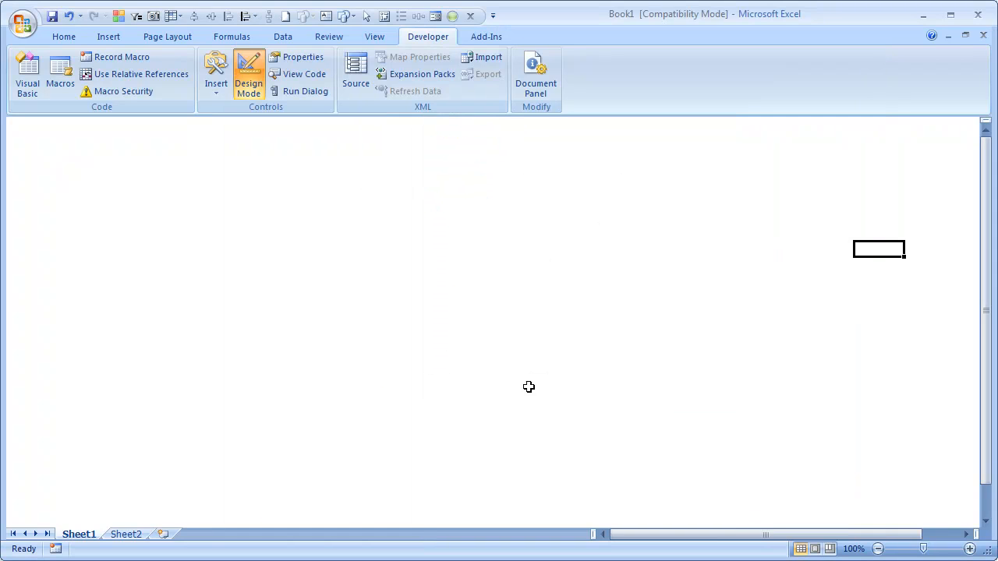
mouse_move(215, 74)
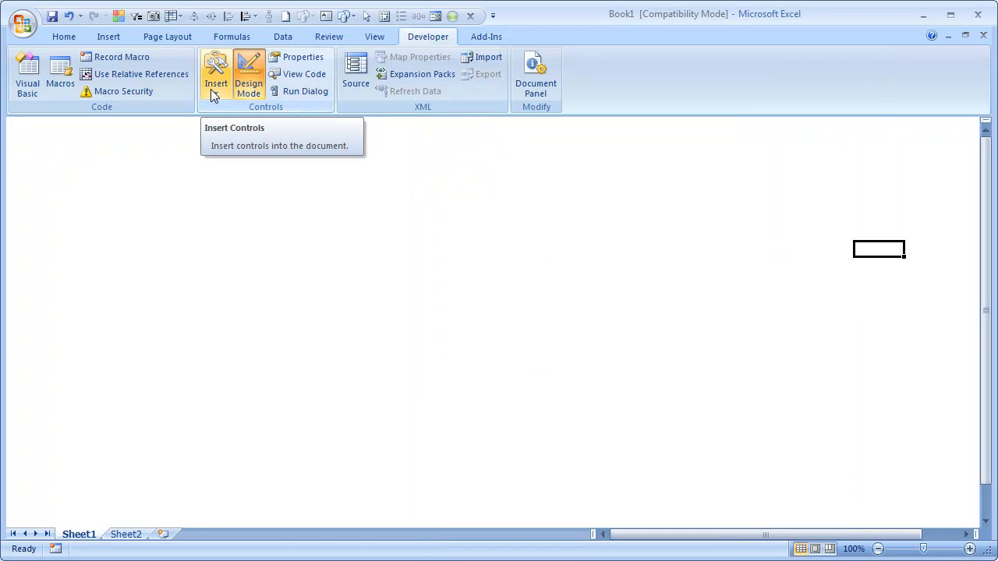
Step: From the controls palette's More Controls list, select Shockwave Flash Object
left_click(216, 74)
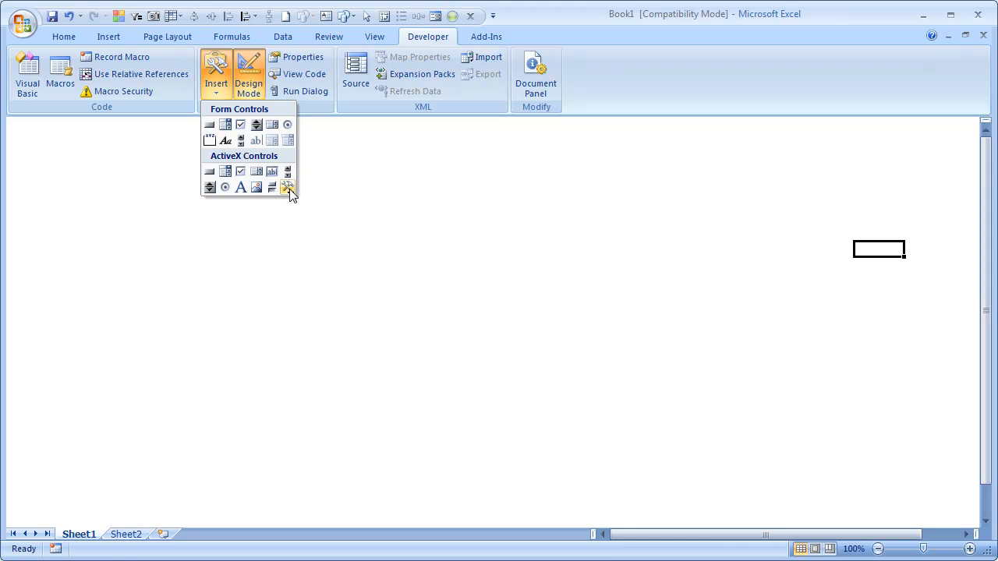
mouse_move(287, 187)
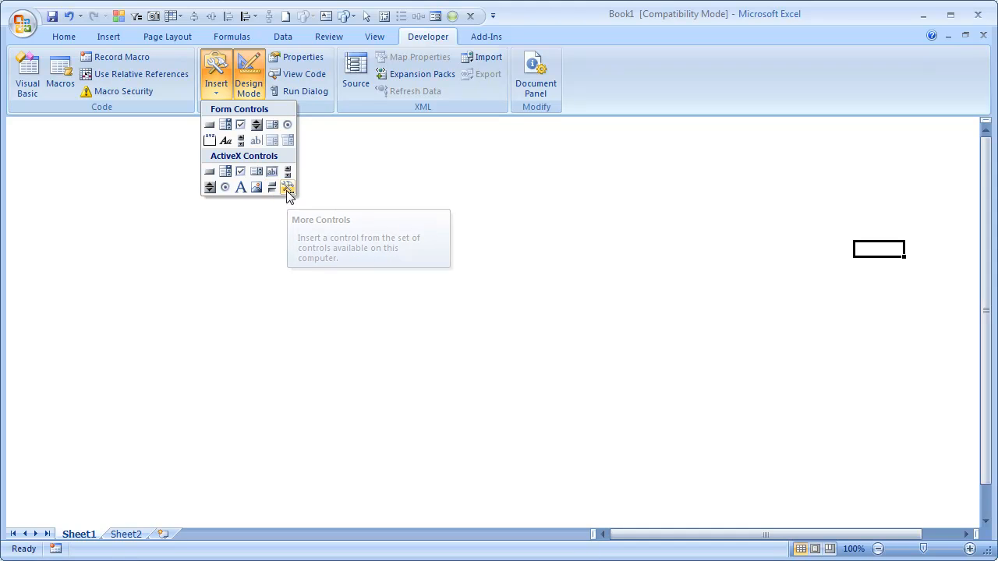
left_click(288, 187)
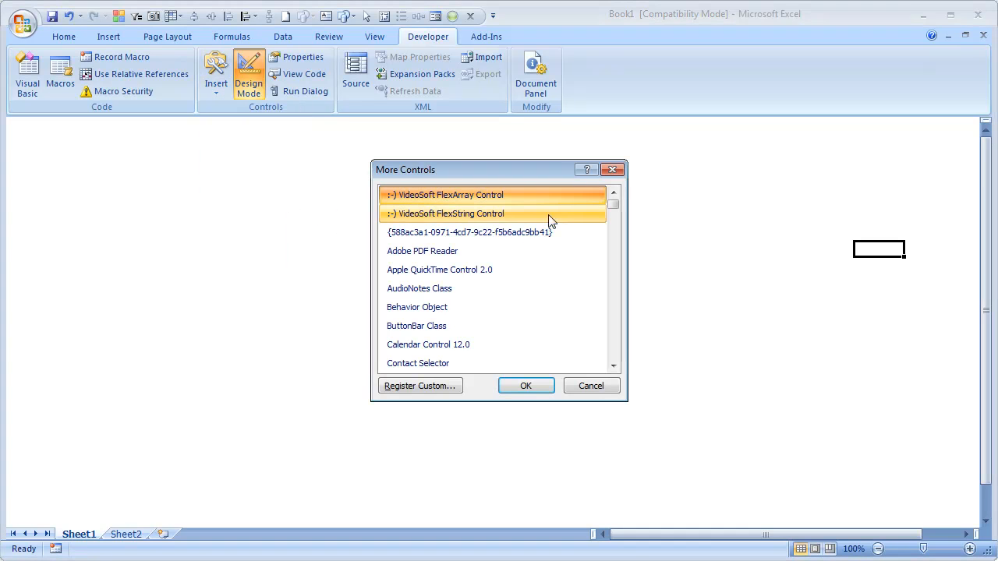
left_click(615, 193)
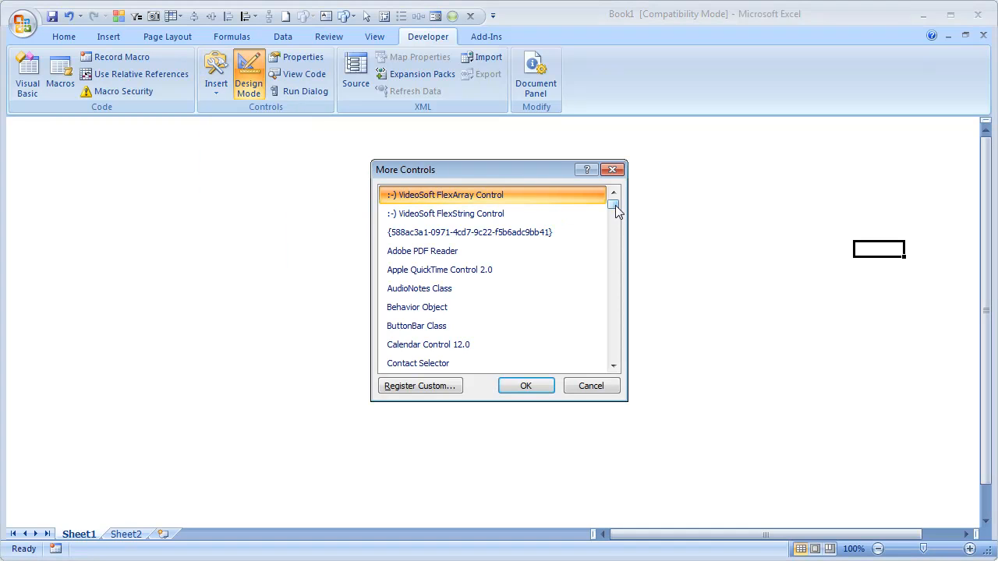
left_click(445, 213)
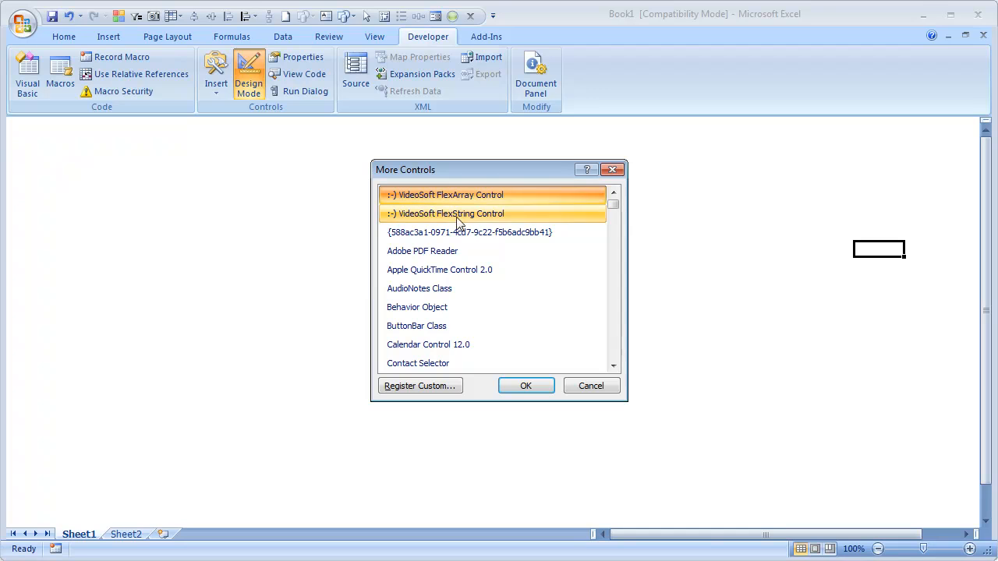
left_click(422, 250)
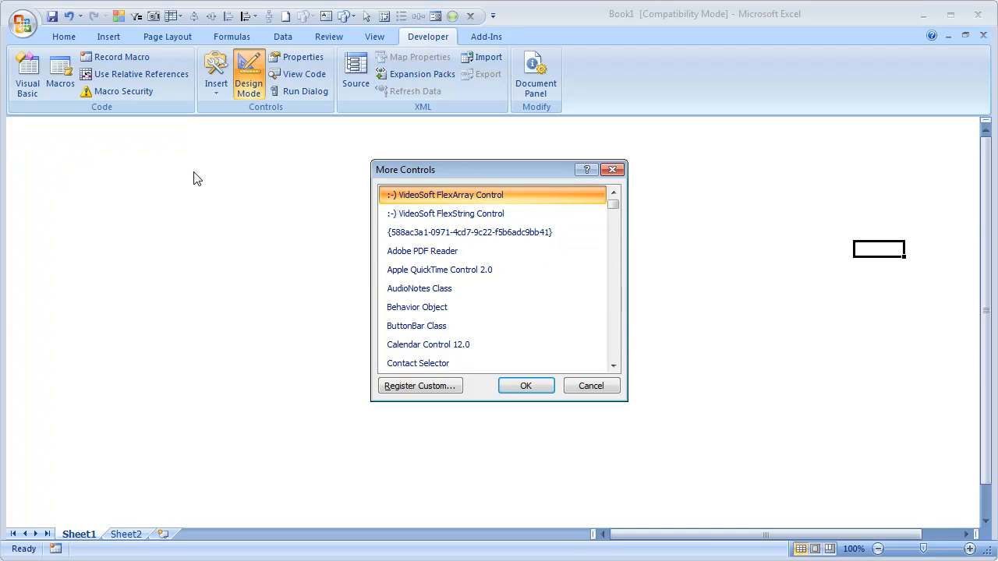
mouse_move(272, 407)
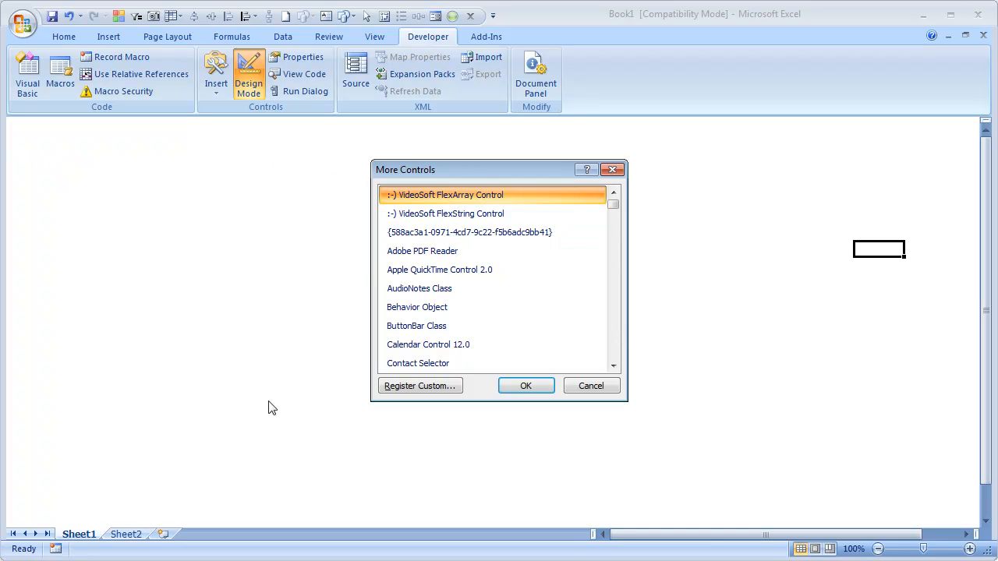
left_click(614, 207)
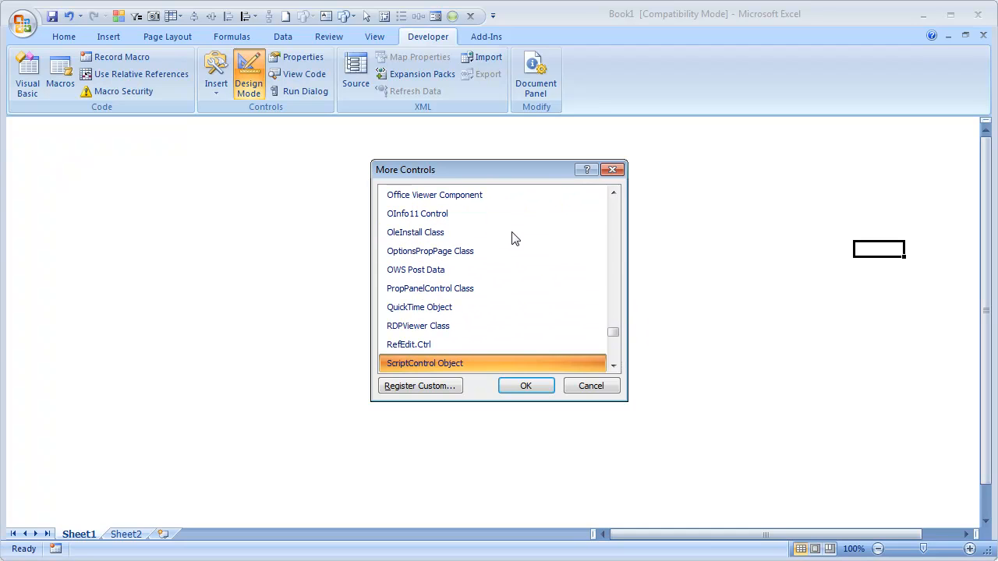
left_click(614, 366)
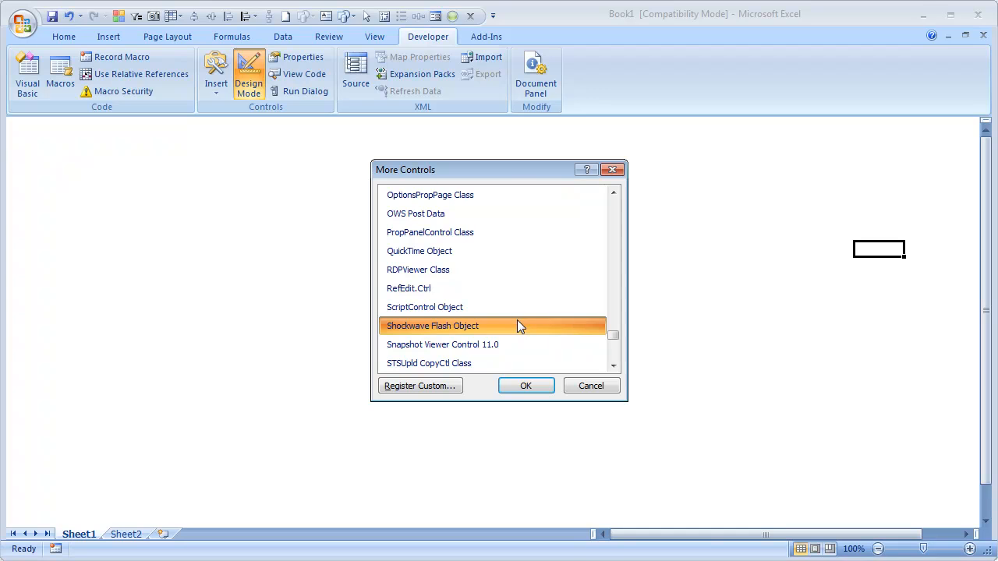
mouse_move(322, 217)
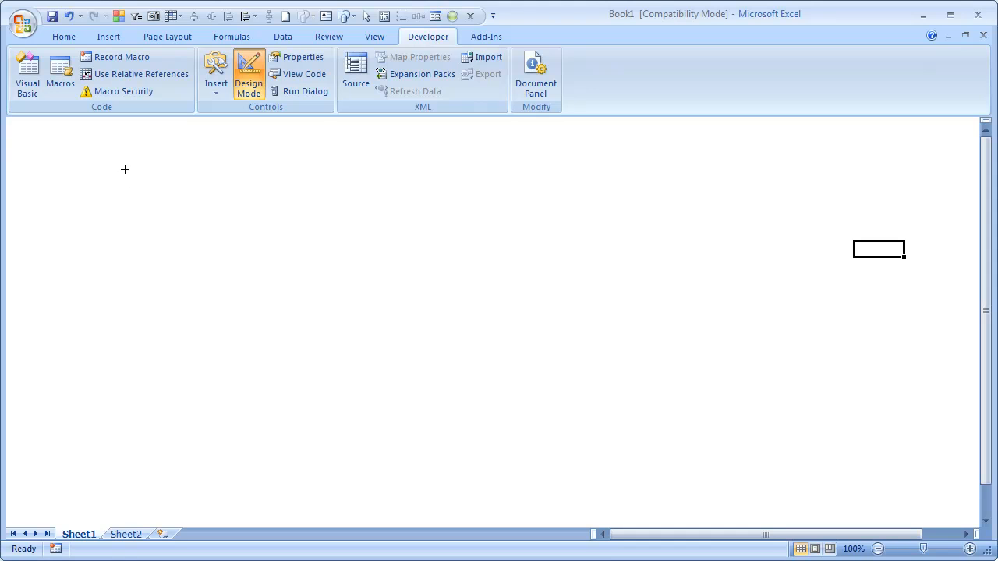
Step: Draw the Shockwave Flash control as a box near the sheet's top-left
left_click_drag(125, 169, 398, 337)
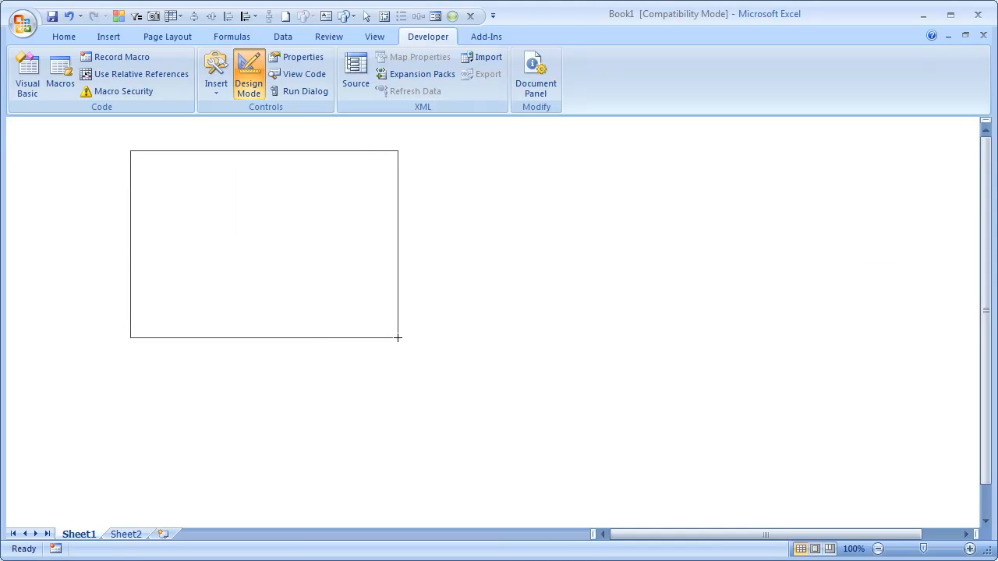
left_click_drag(131, 151, 398, 338)
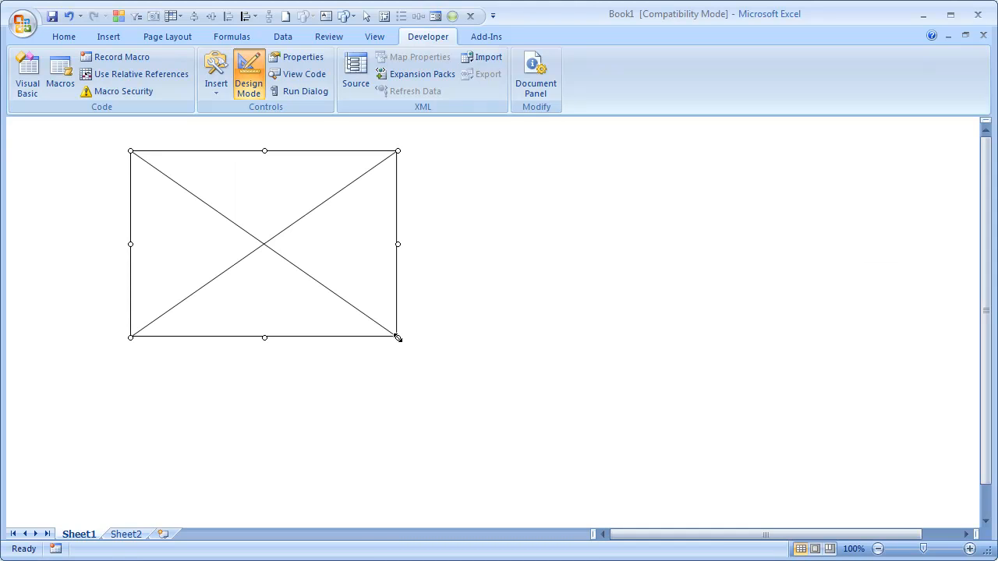
mouse_move(167, 199)
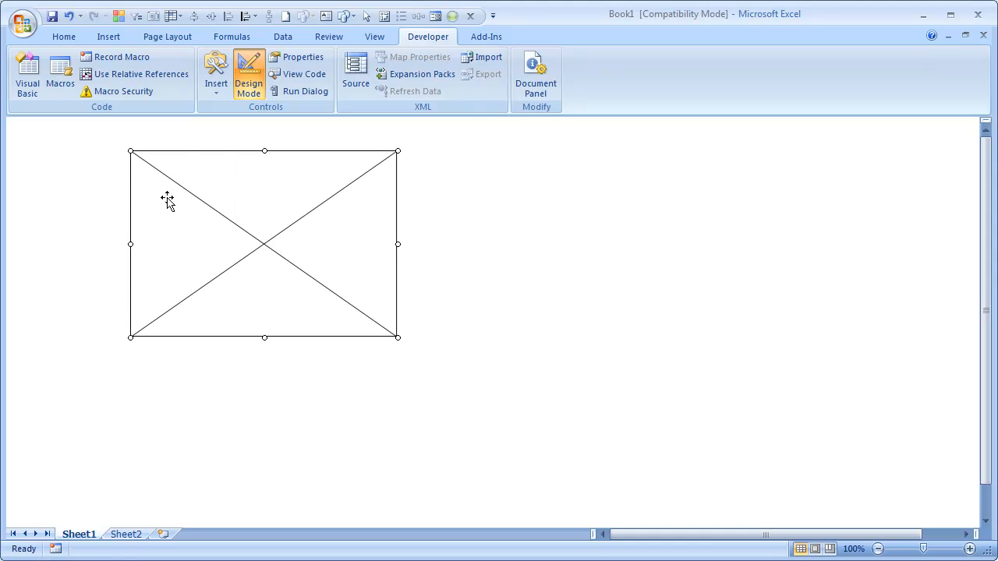
mouse_move(373, 437)
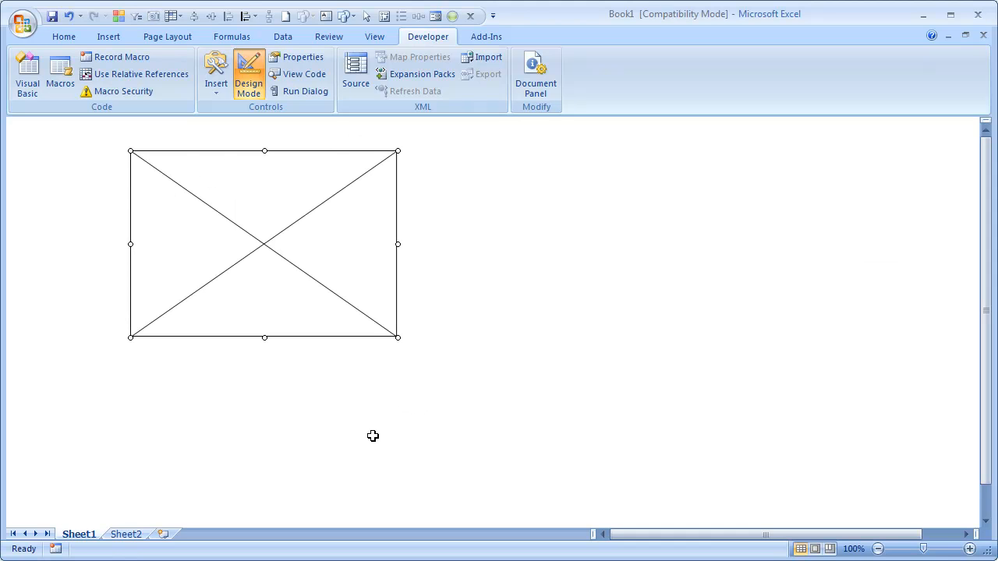
mouse_move(241, 189)
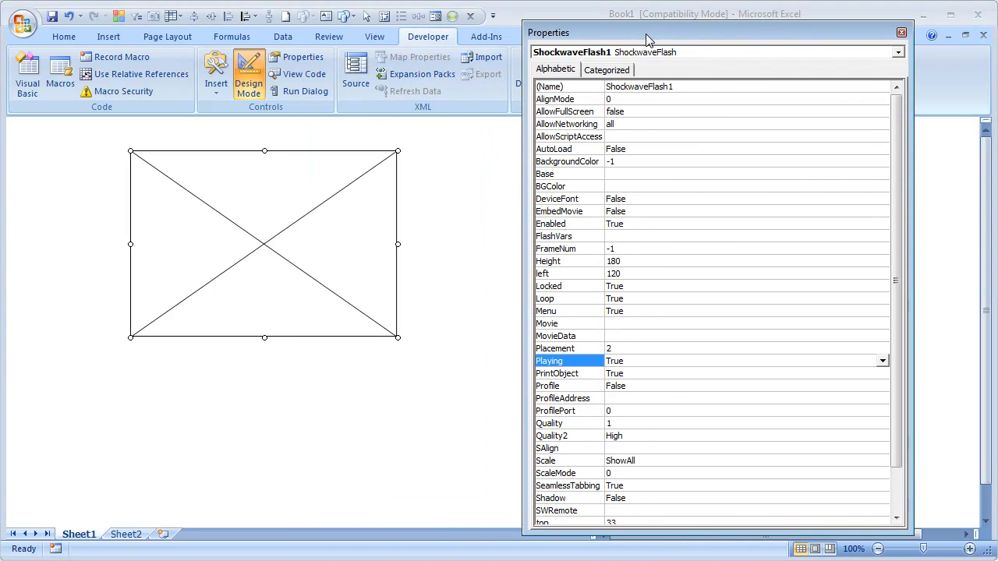
mouse_move(578, 109)
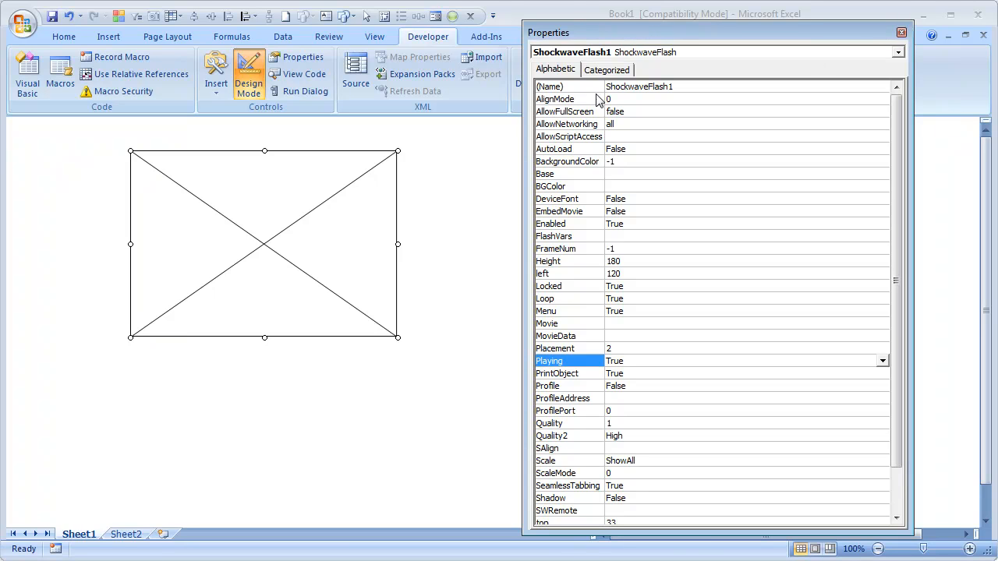
mouse_move(620, 338)
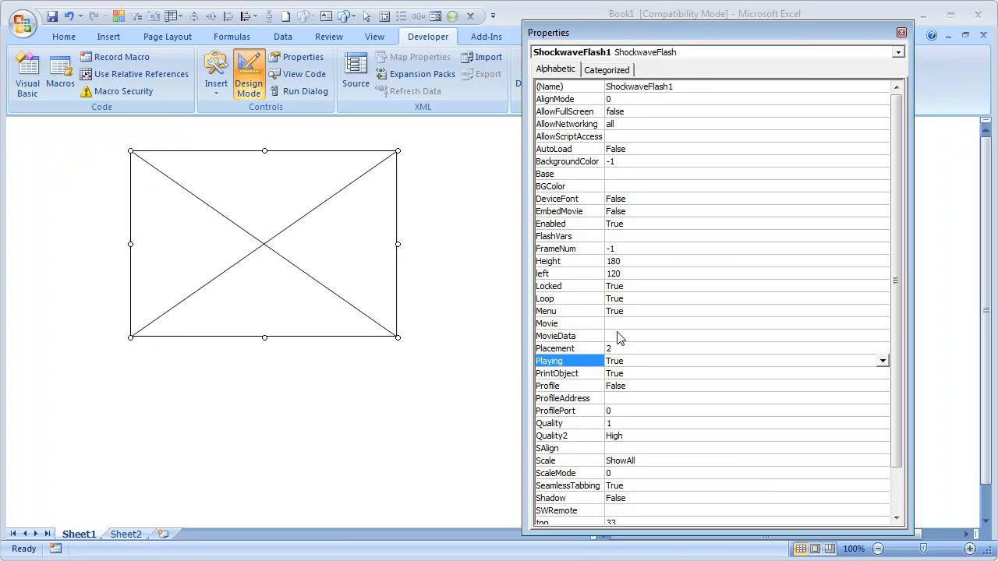
Step: Select the empty Movie property in the Flash control's property list
left_click(569, 324)
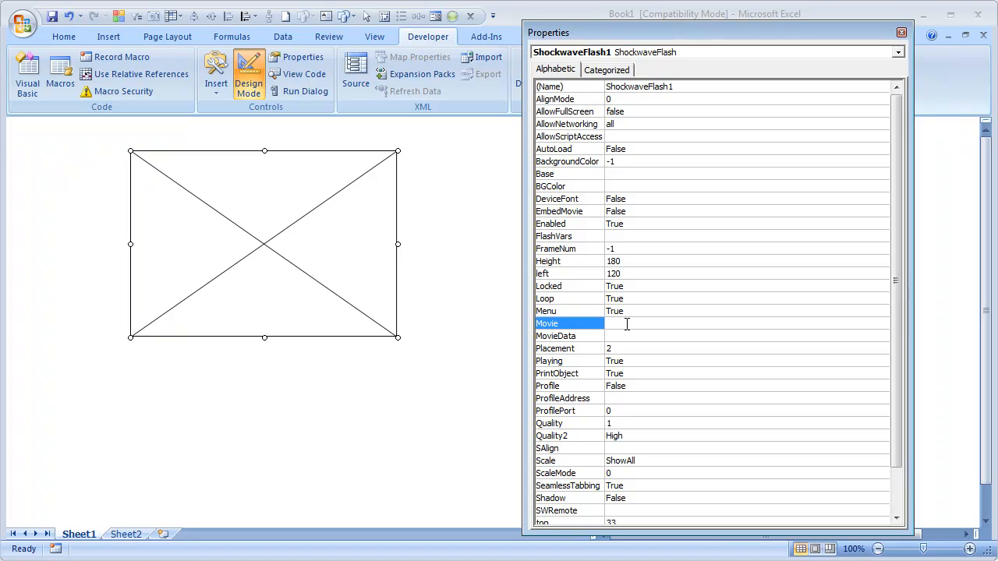
mouse_move(715, 353)
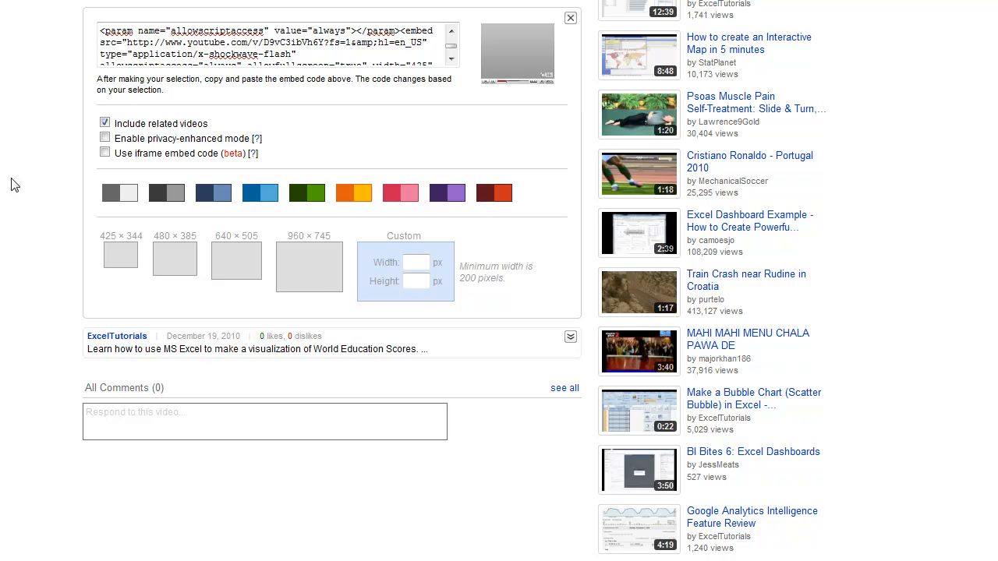
Step: Select the full embed code on the World Education Scores Visualization video page
left_click(570, 18)
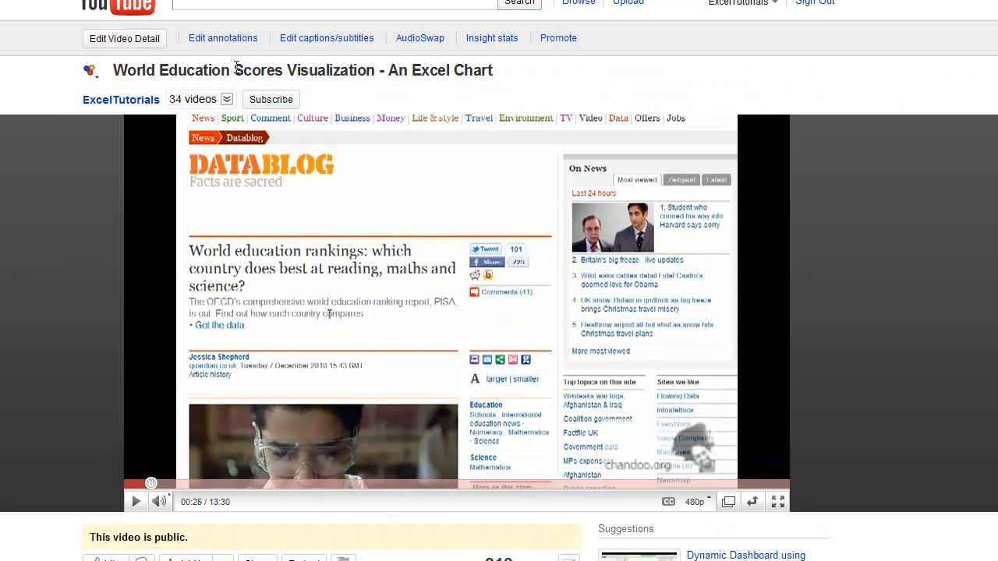
mouse_move(74, 307)
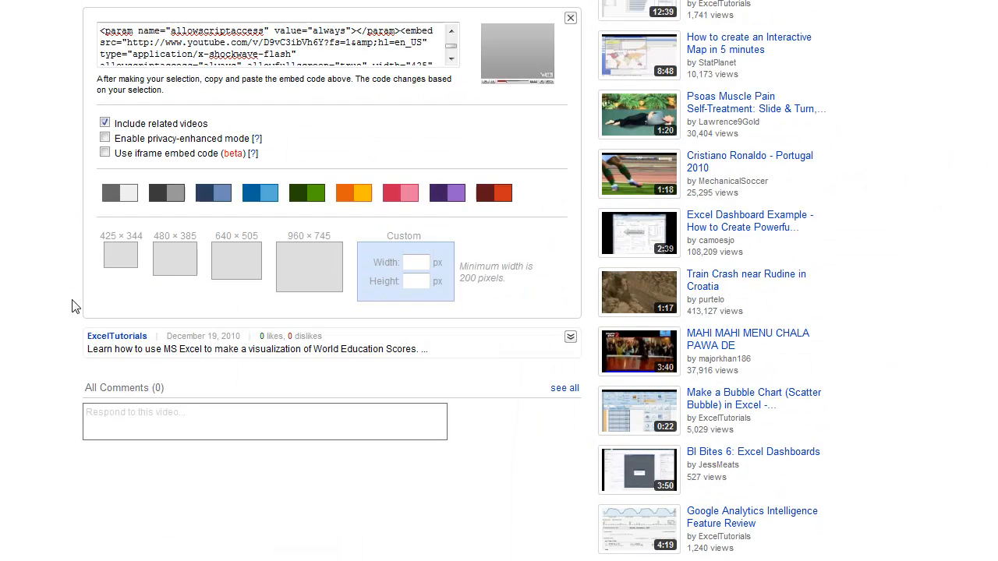
triple_click(273, 43)
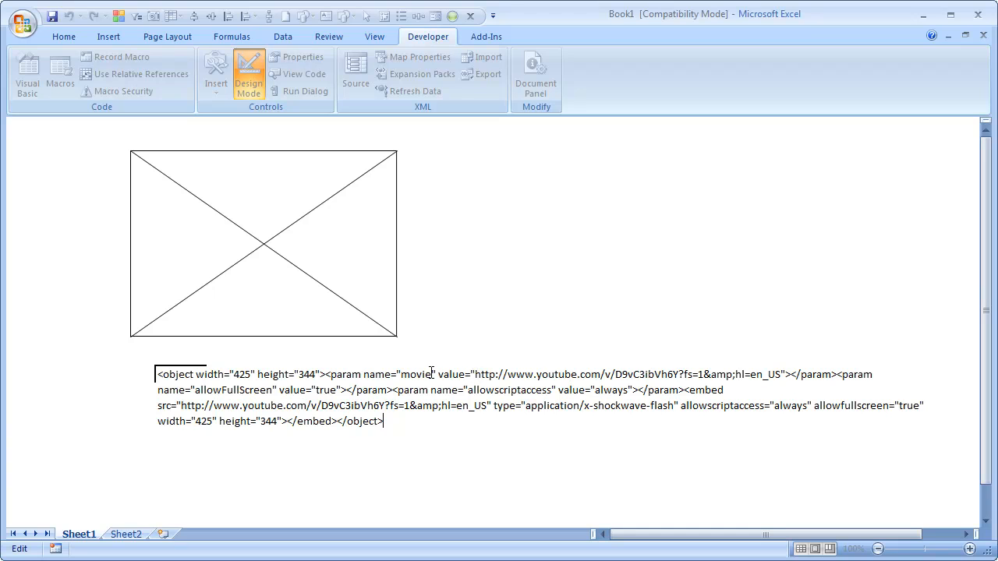
Step: In the pasted embed code cell, select the full YouTube video URL
double_click(488, 375)
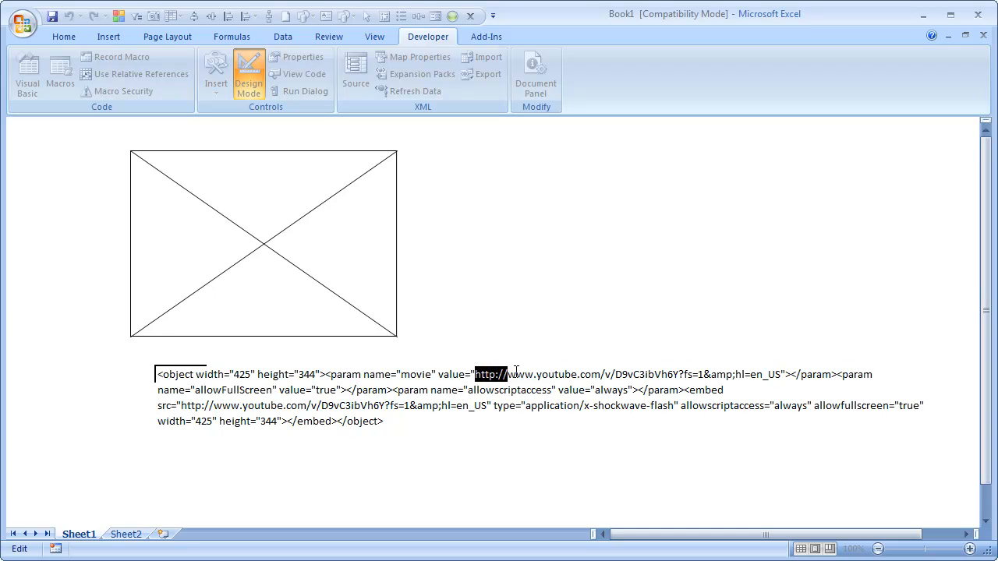
left_click_drag(475, 375, 778, 374)
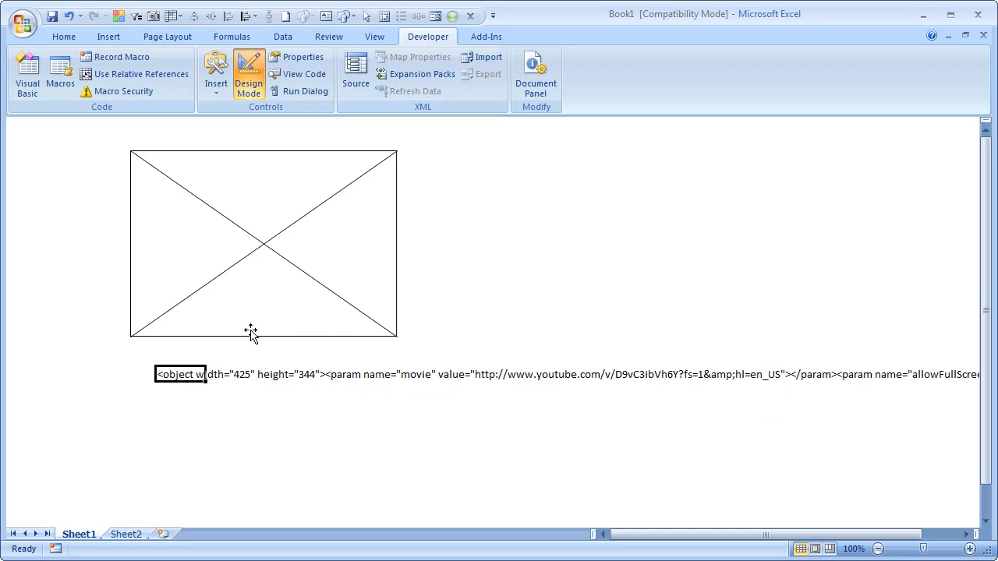
right_click(263, 243)
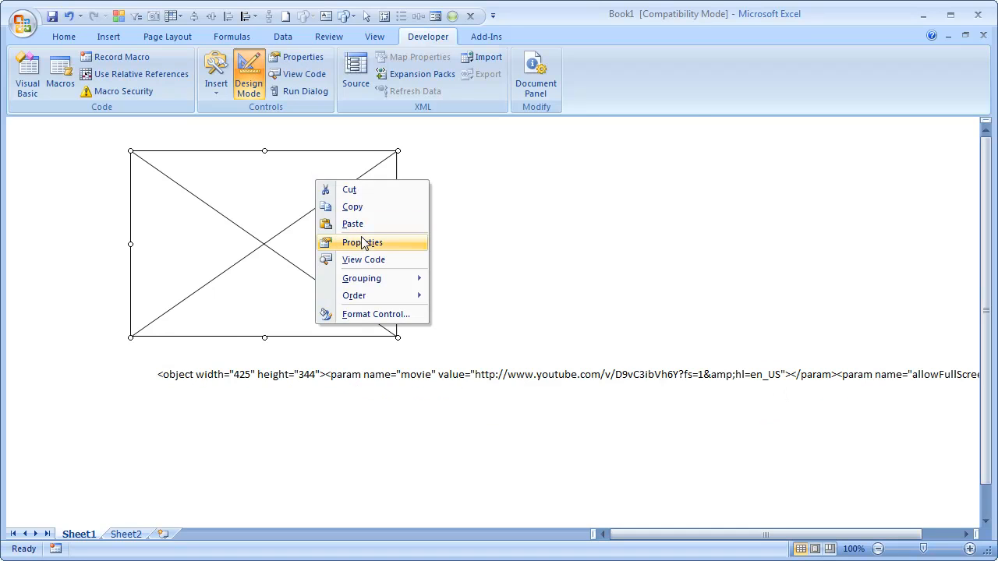
left_click(362, 243)
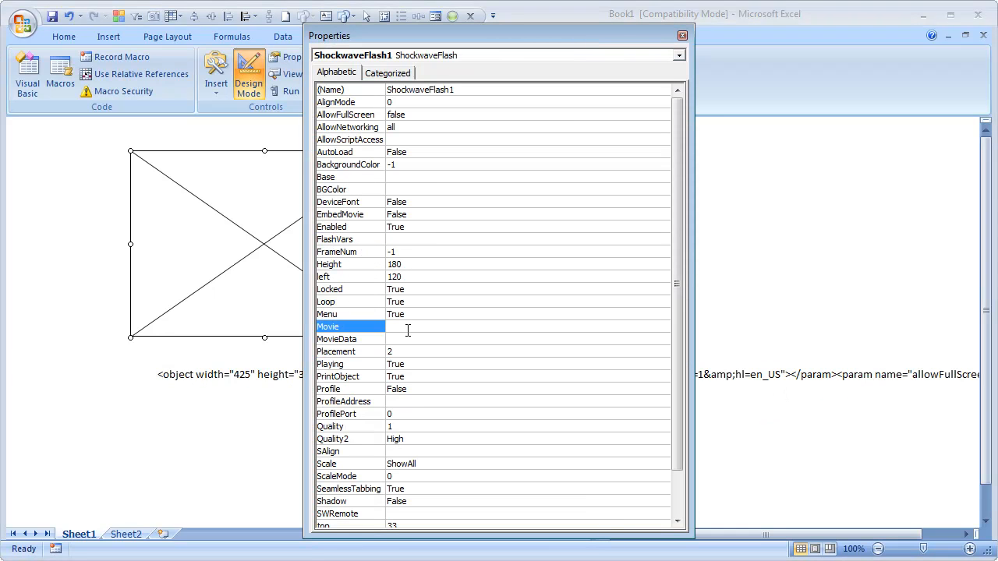
type("http://www.youtube.com/v/D9vC3ibVh6Y?fs=1&hl=en_US")
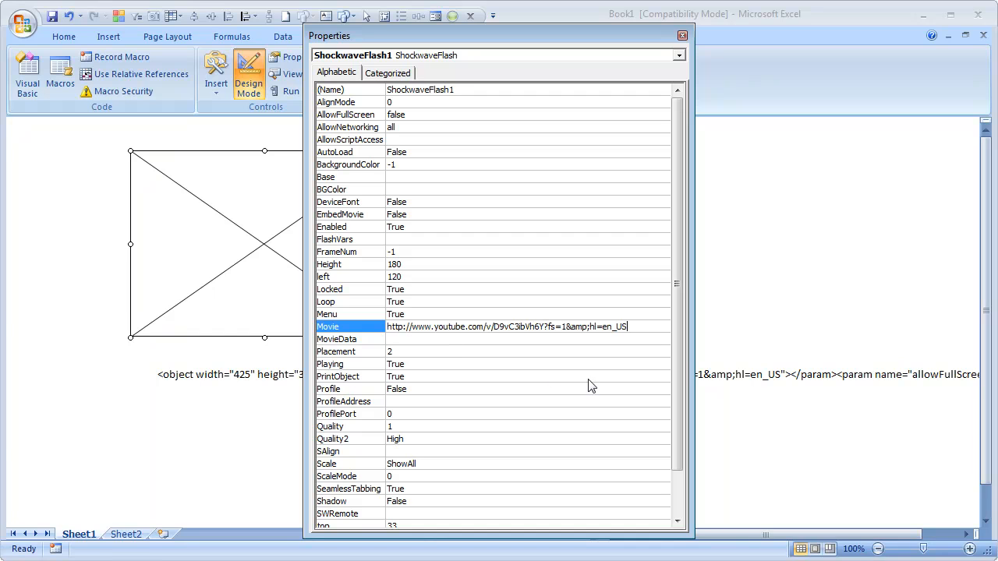
mouse_move(508, 329)
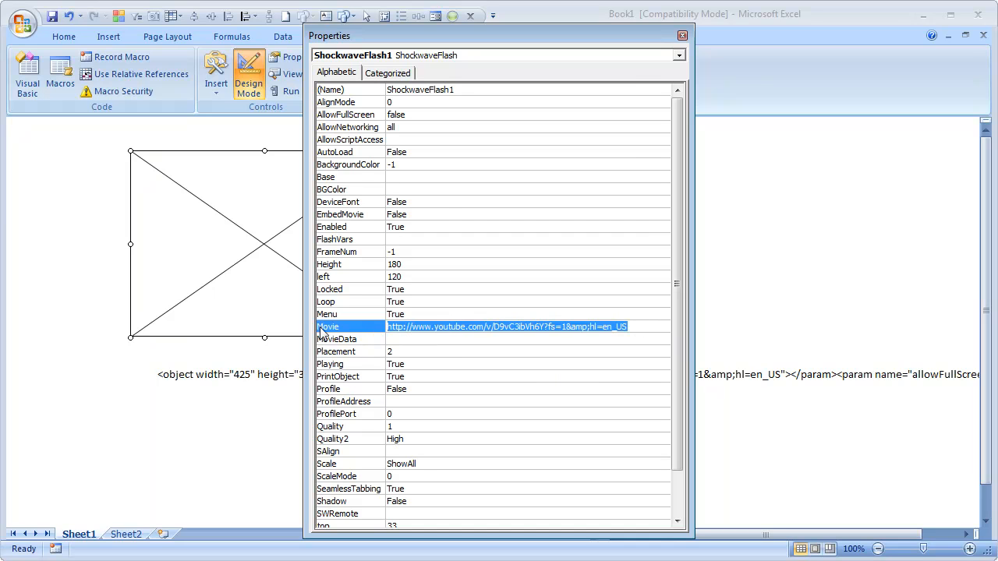
mouse_move(613, 281)
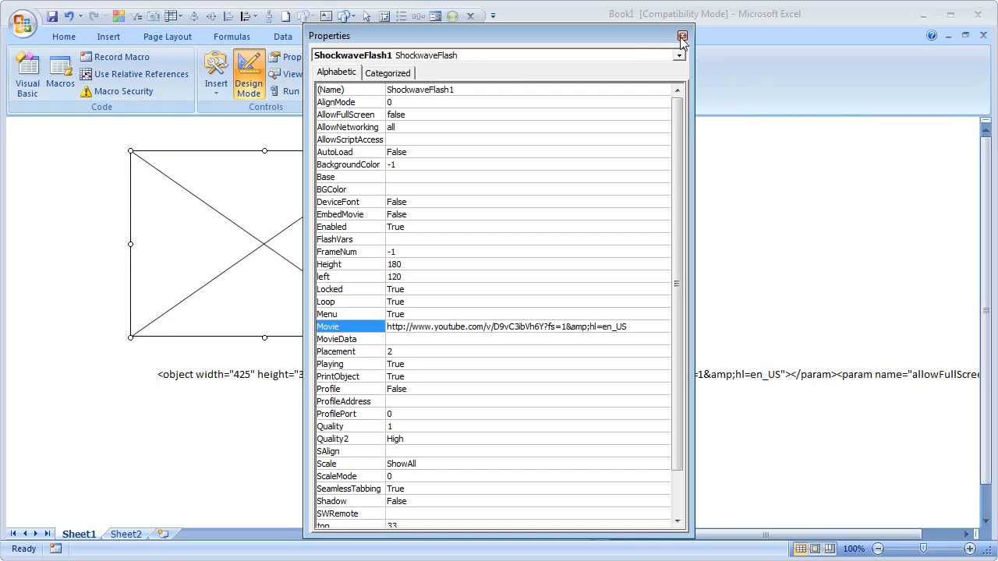
left_click(682, 36)
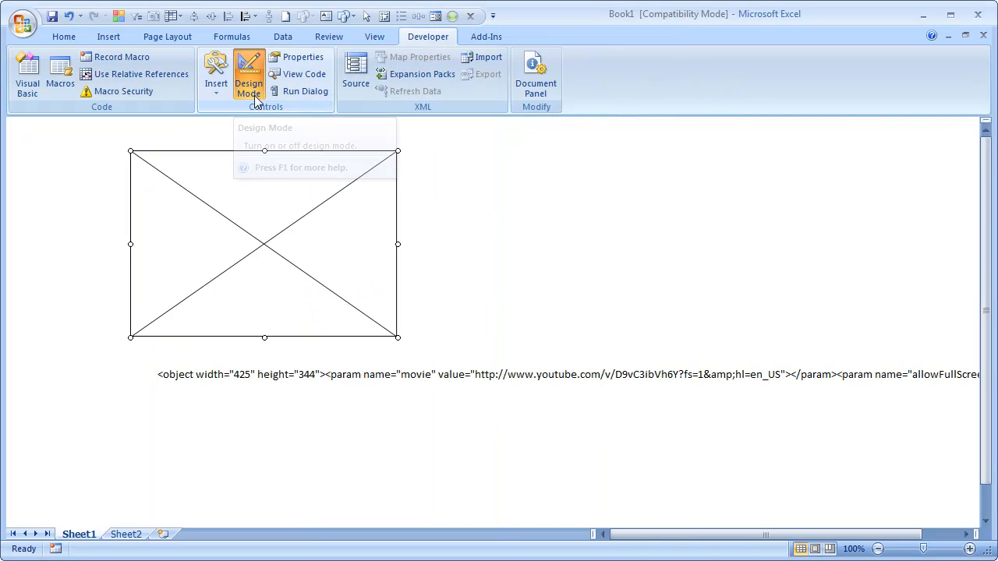
Step: Exit design mode, play the embedded YouTube video, and pause it at 9 seconds
left_click(249, 74)
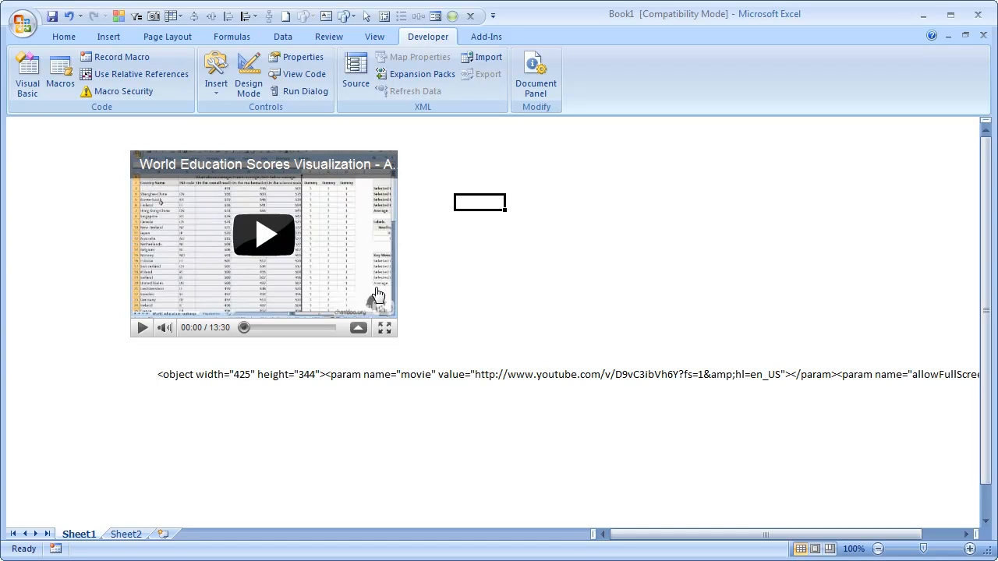
mouse_move(201, 195)
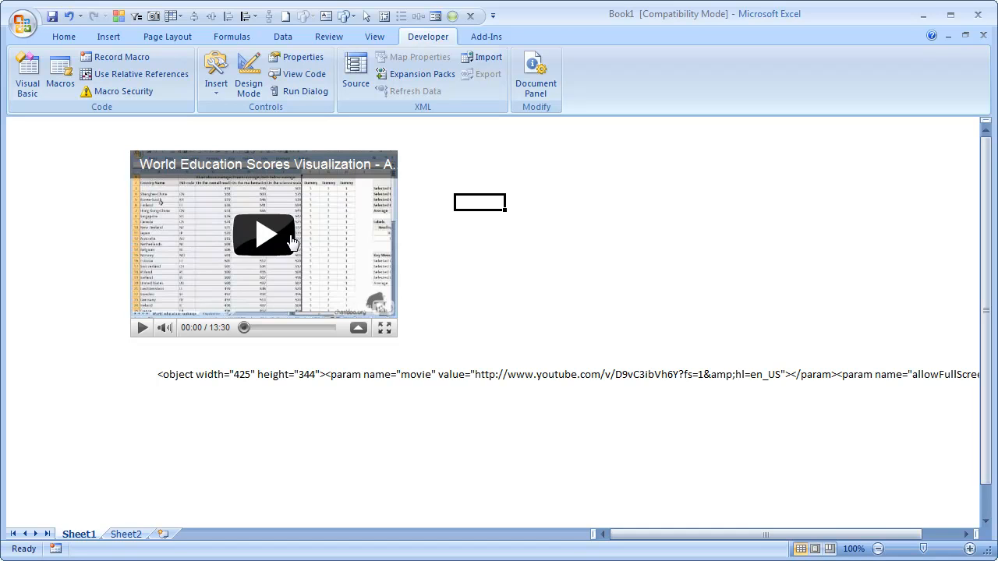
left_click(264, 234)
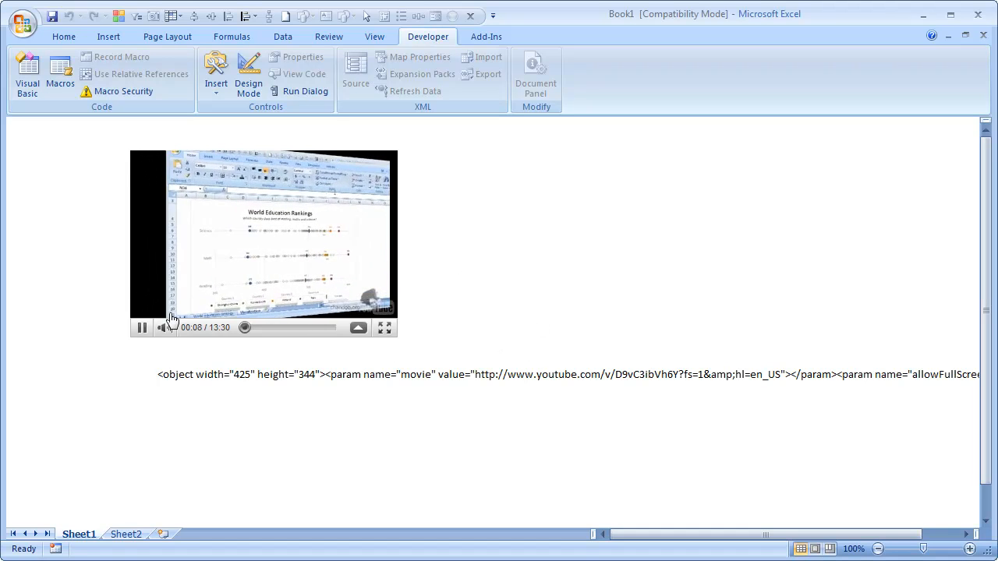
left_click(142, 327)
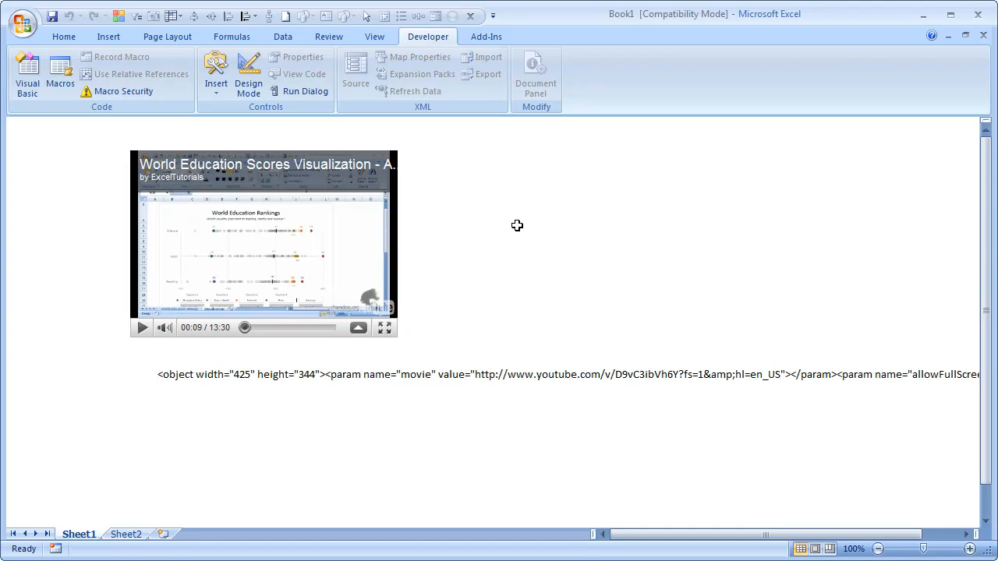
mouse_move(568, 487)
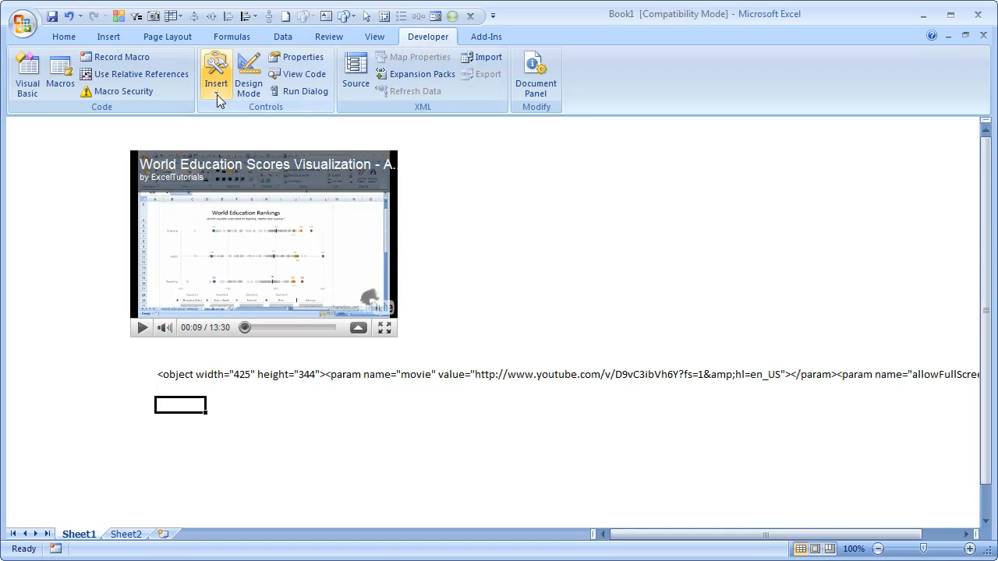
left_click(215, 74)
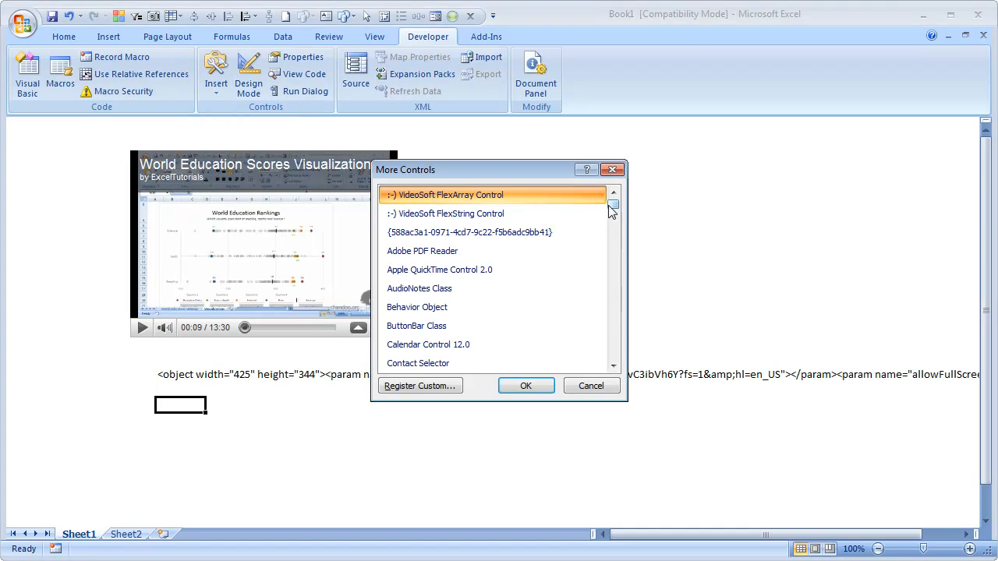
left_click(439, 269)
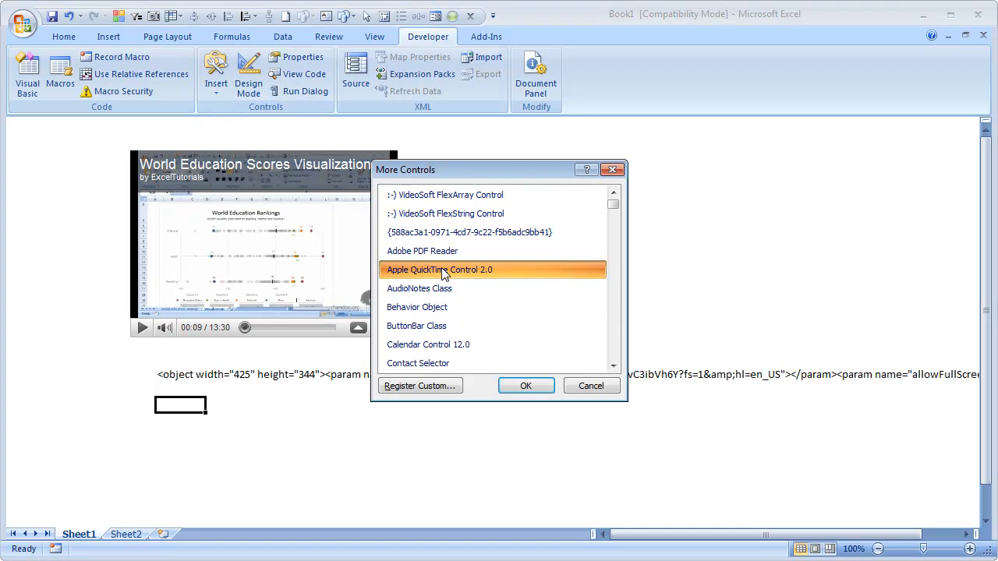
mouse_move(464, 295)
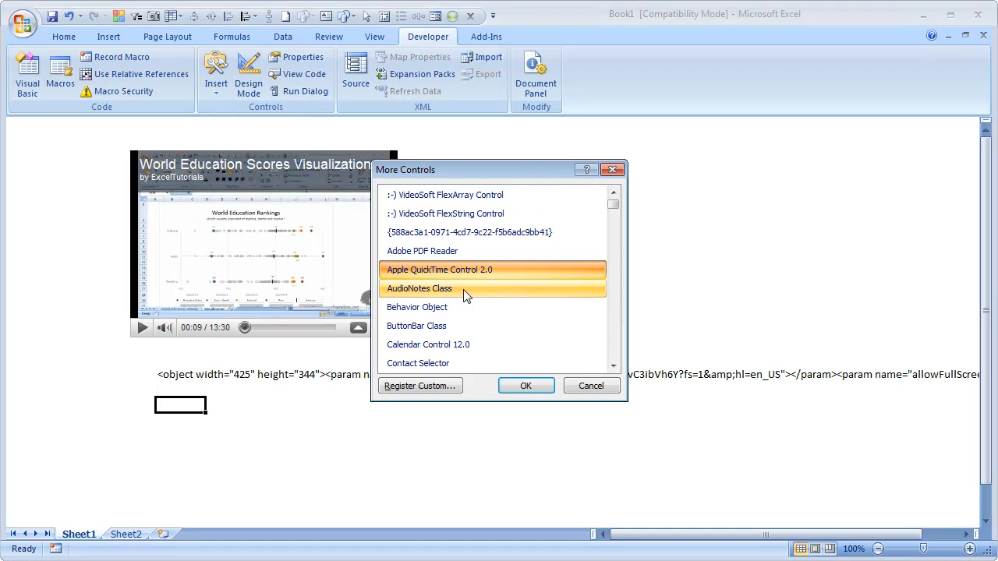
mouse_move(597, 289)
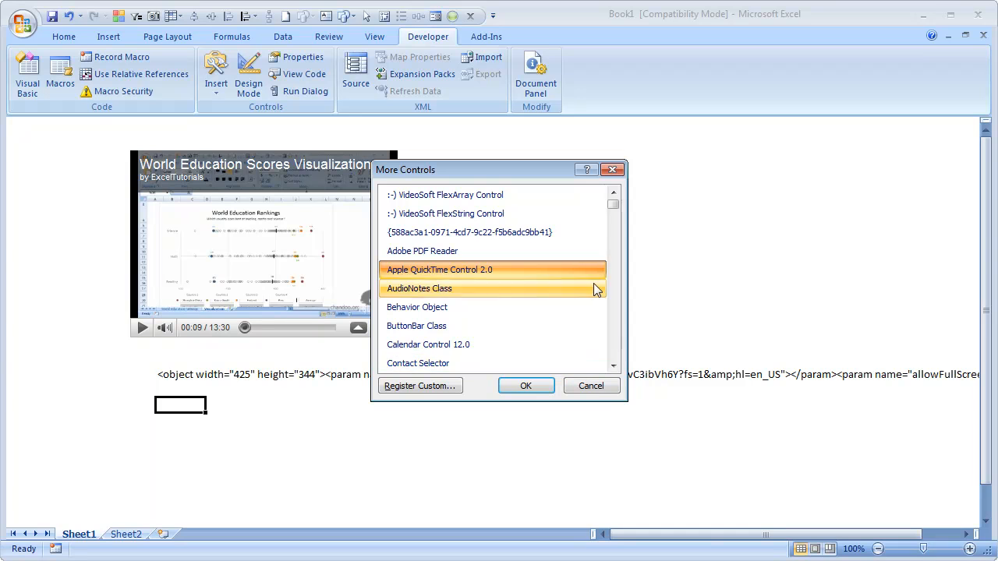
scroll("down", 3)
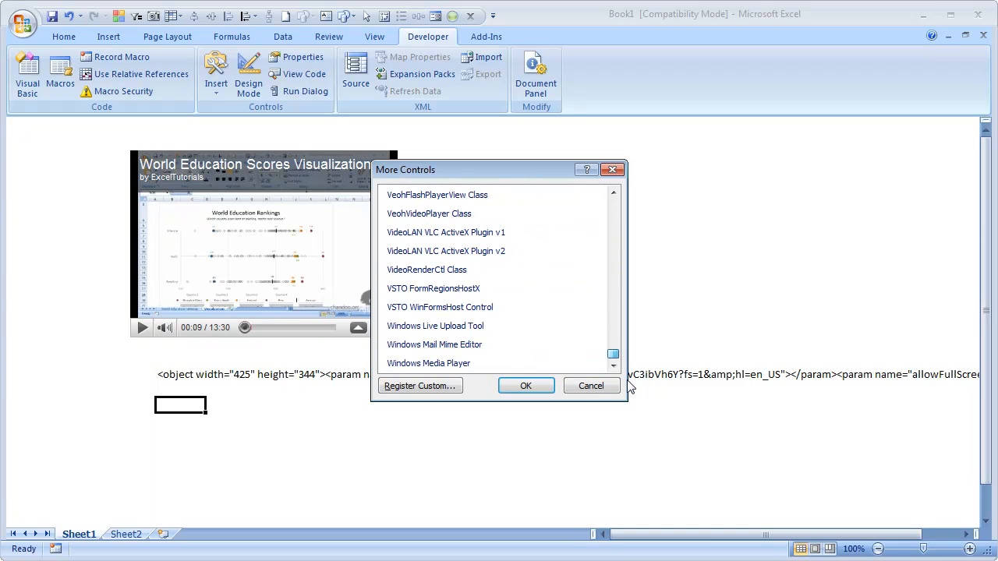
left_click(429, 363)
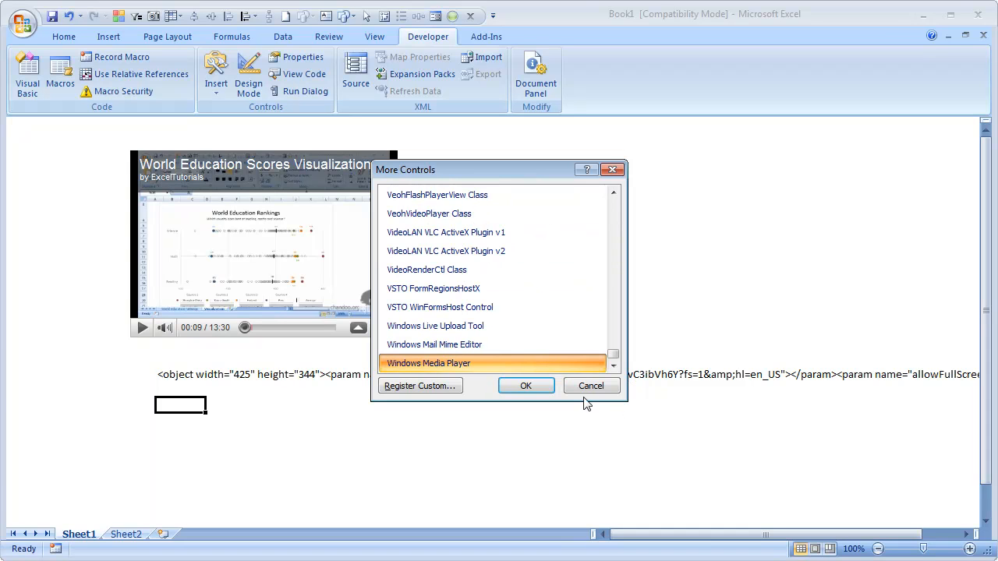
mouse_move(579, 406)
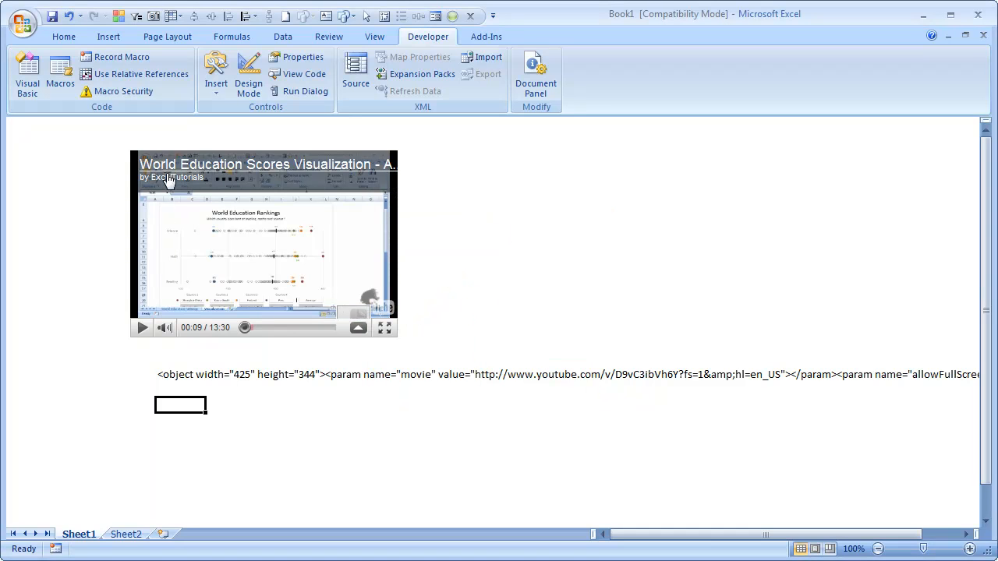
mouse_move(322, 269)
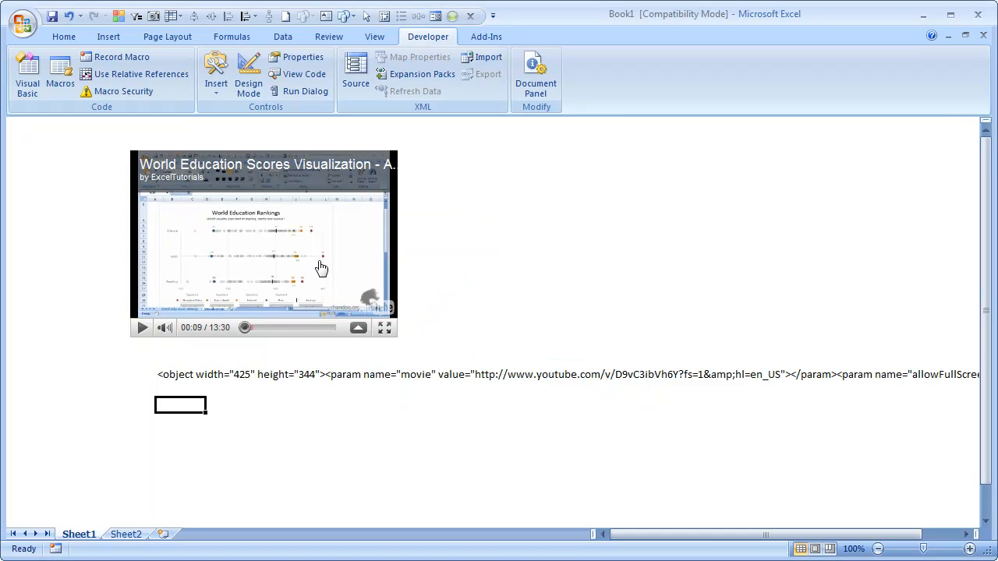
mouse_move(643, 260)
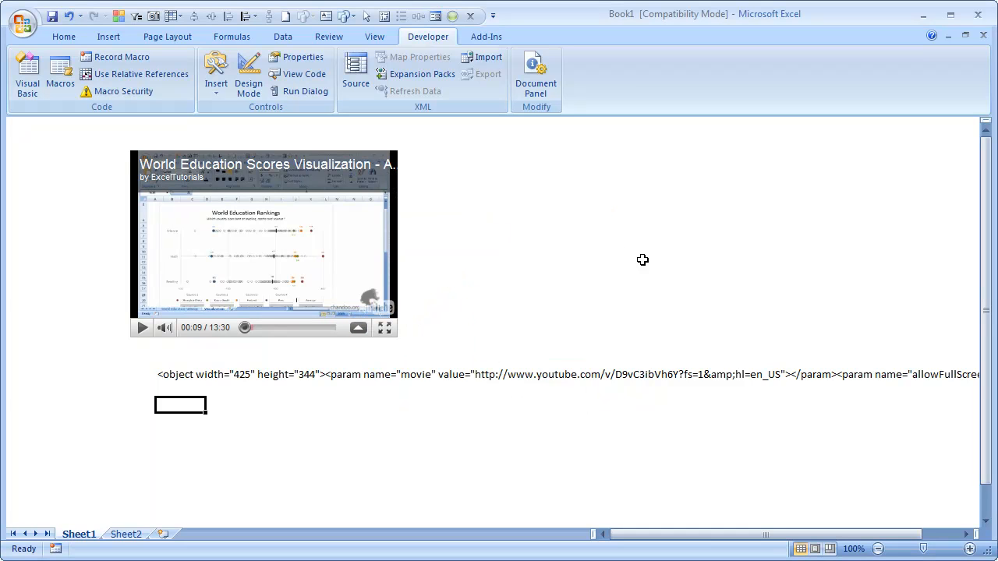
mouse_move(679, 231)
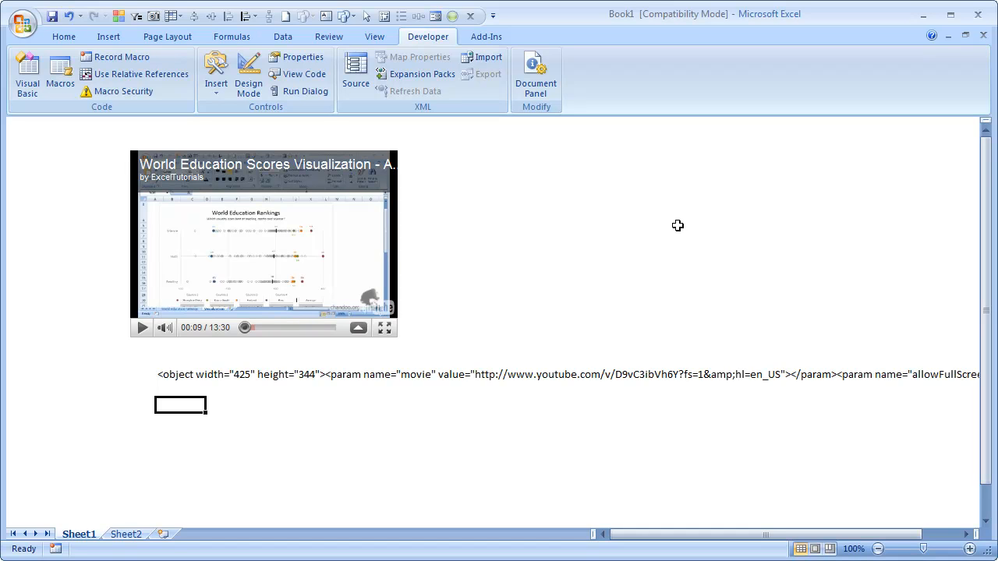
mouse_move(631, 237)
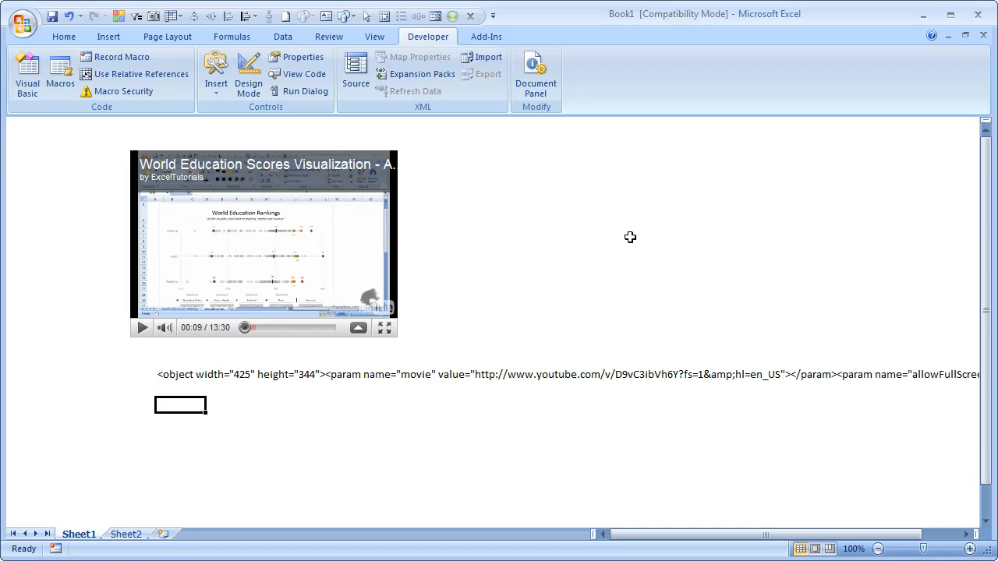
mouse_move(312, 267)
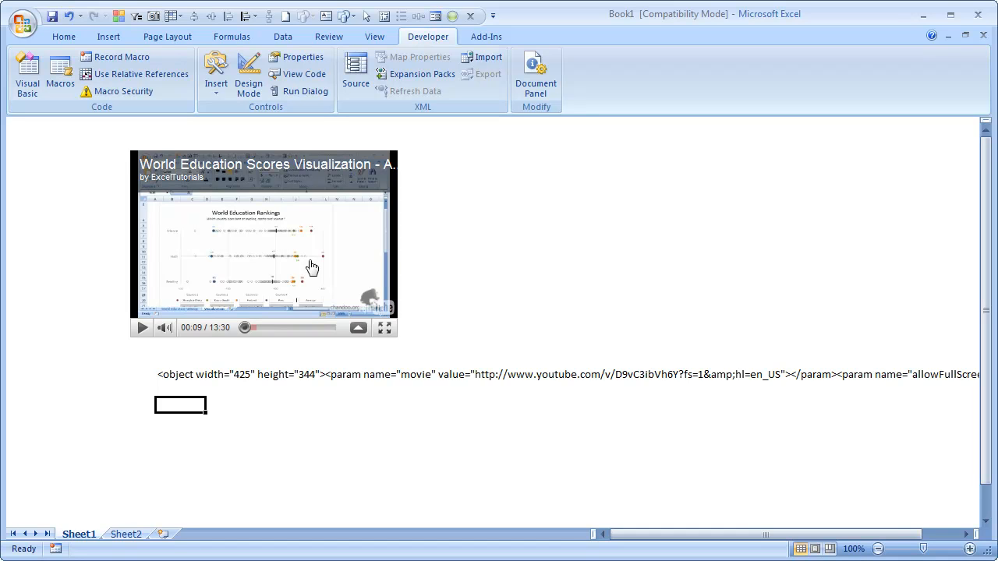
mouse_move(713, 242)
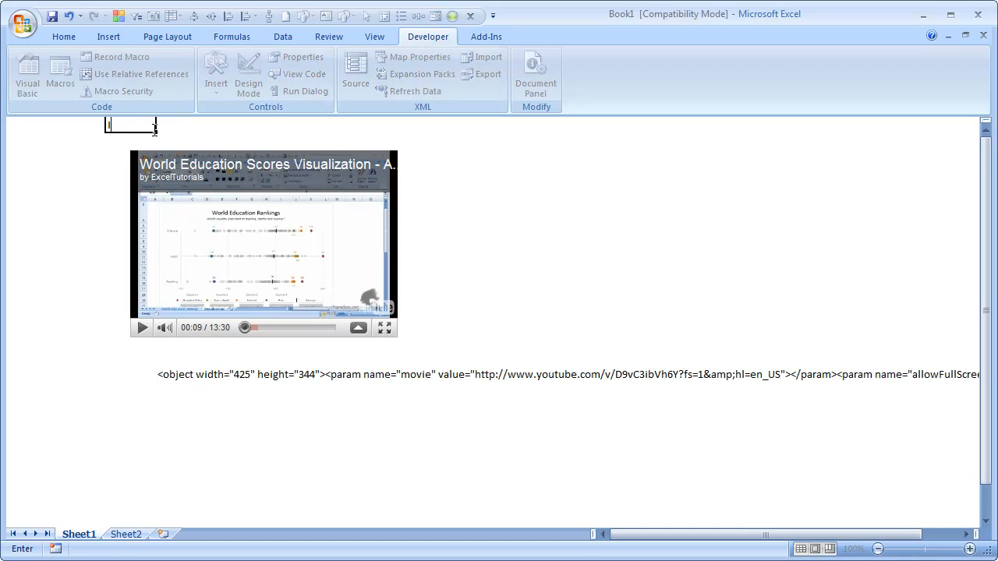
Step: Enter the note 'If you cannot see this video, go ahead and download flash player from adobe.com', then try the volume and Sheet2
type("If you cannot see t")
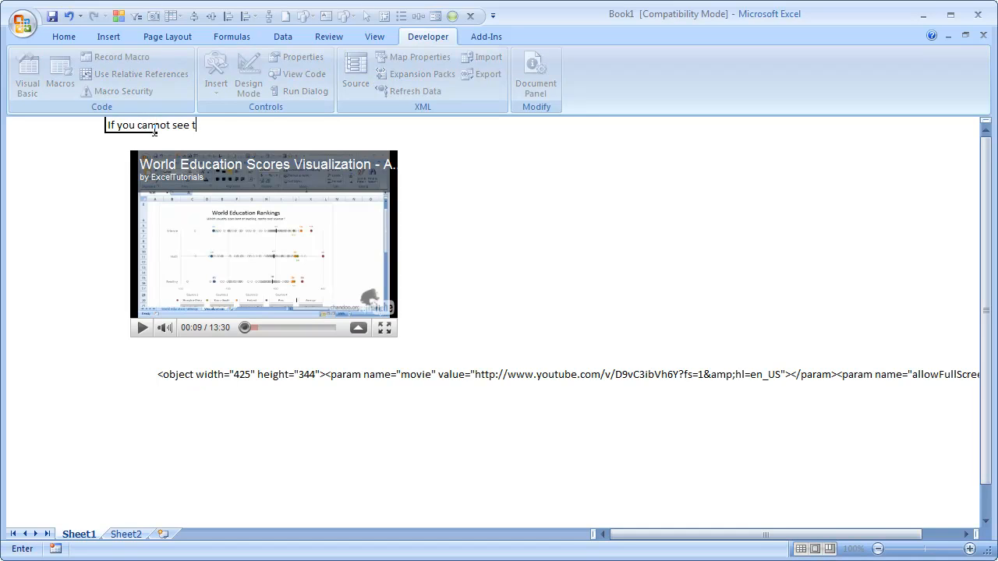
type("his video, go a")
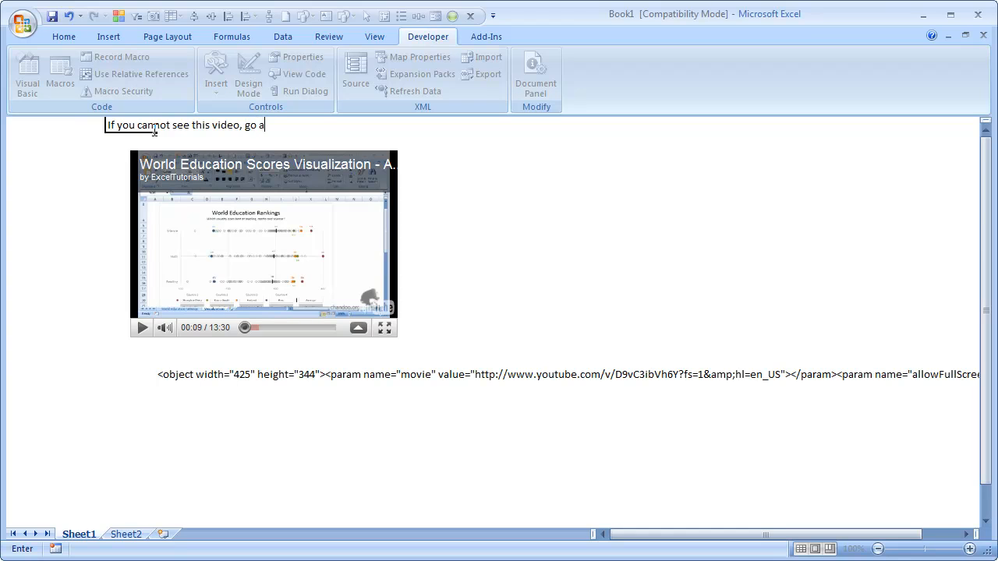
type("head and download f")
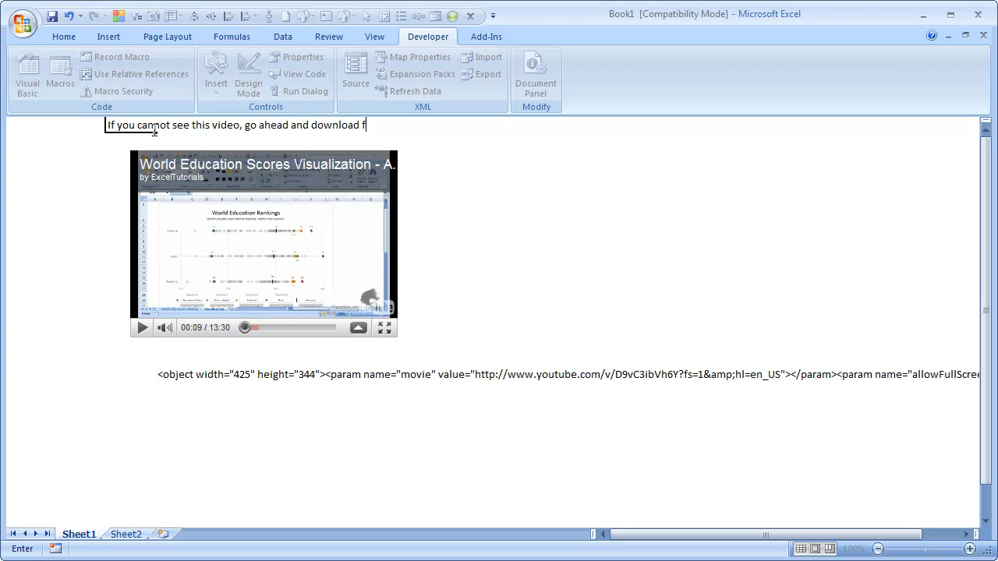
type("lash player from")
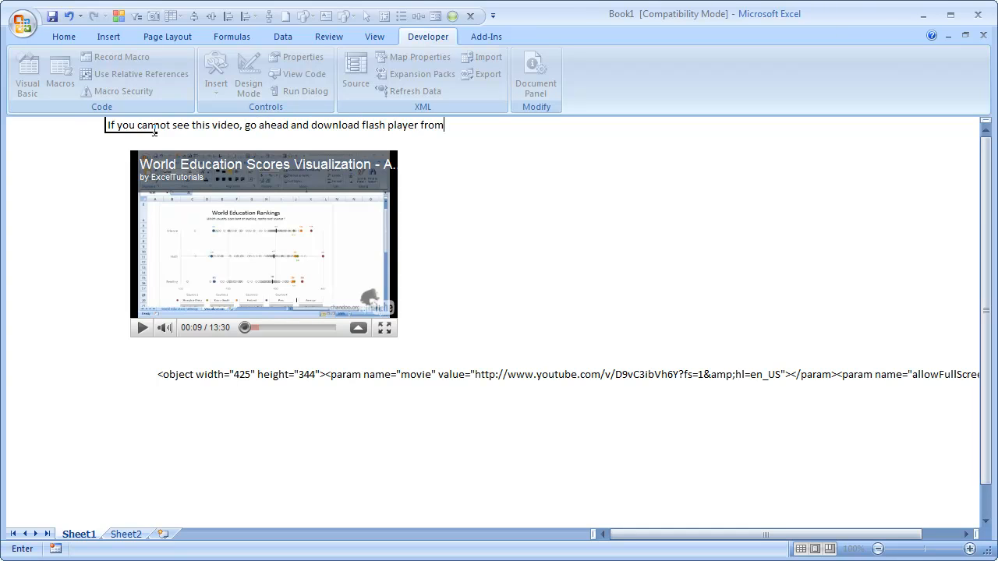
type("adobe.com")
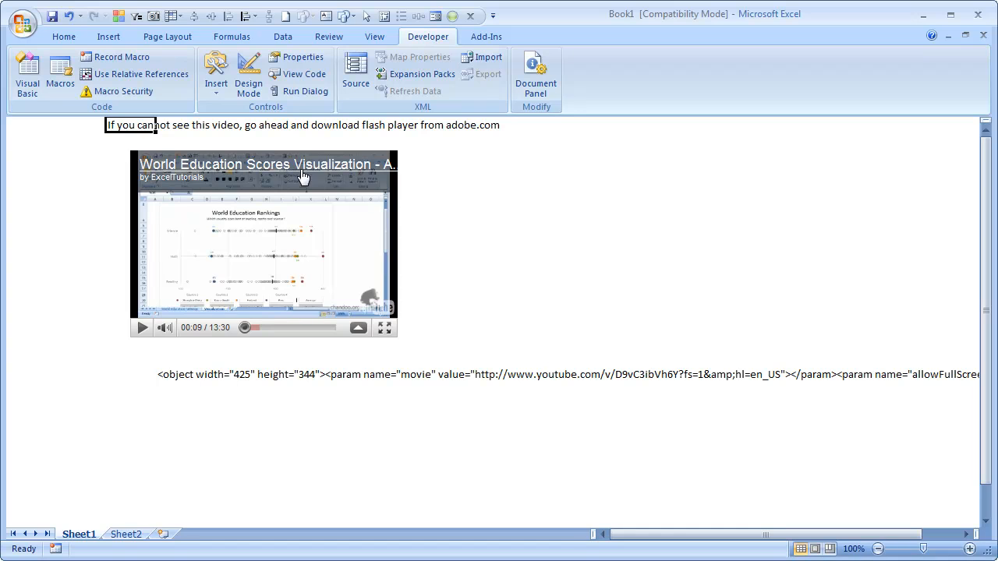
mouse_move(204, 140)
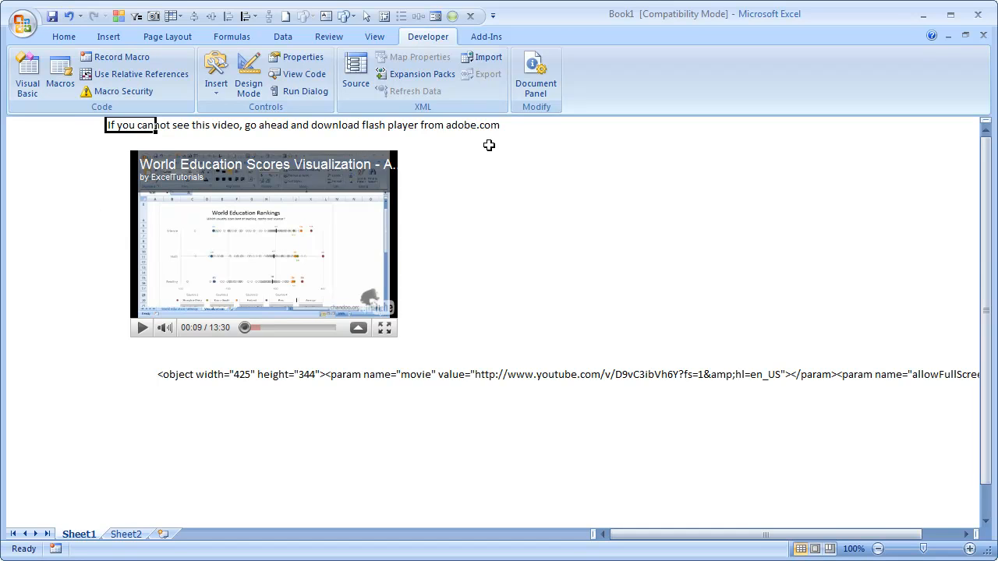
left_click(164, 328)
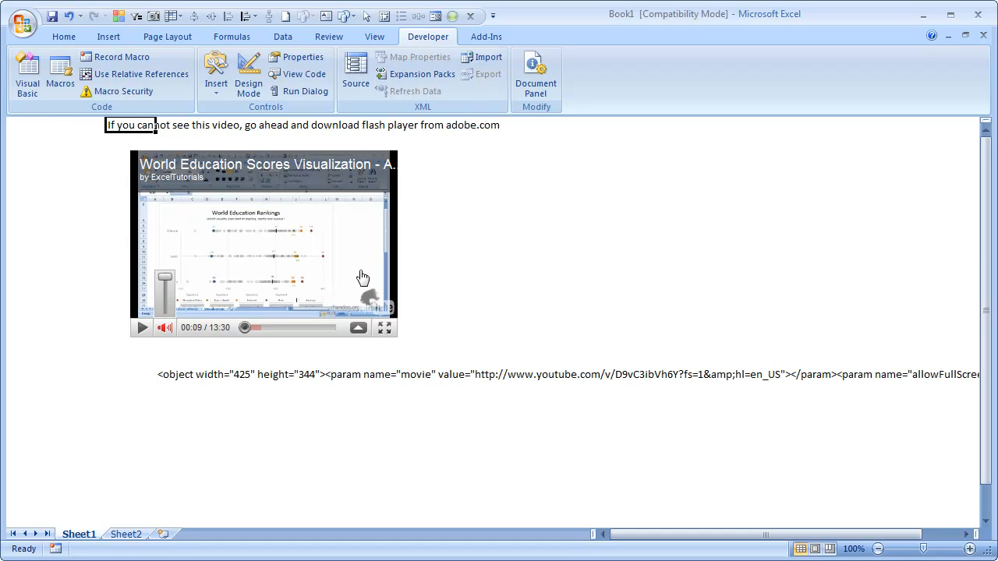
left_click(126, 535)
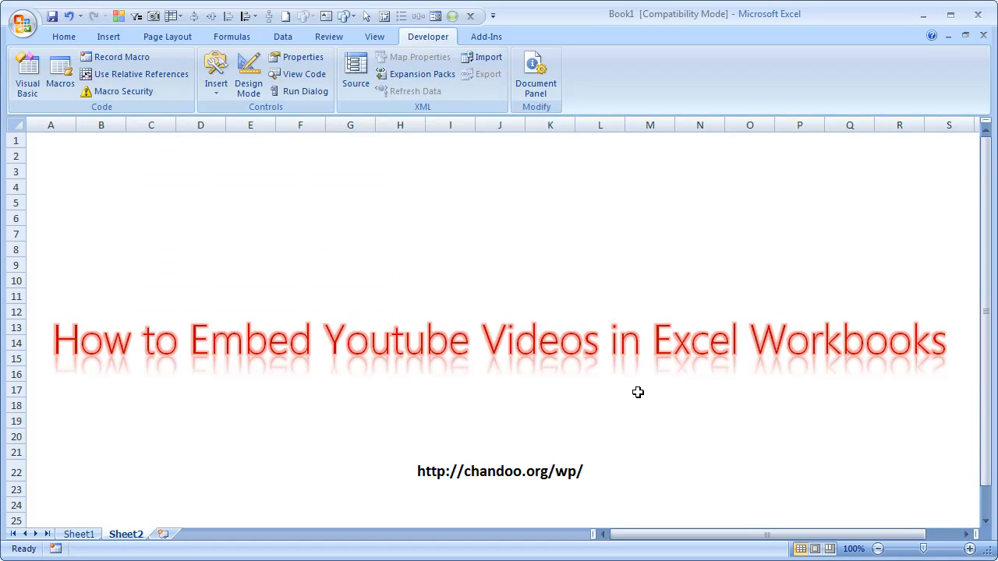
mouse_move(673, 361)
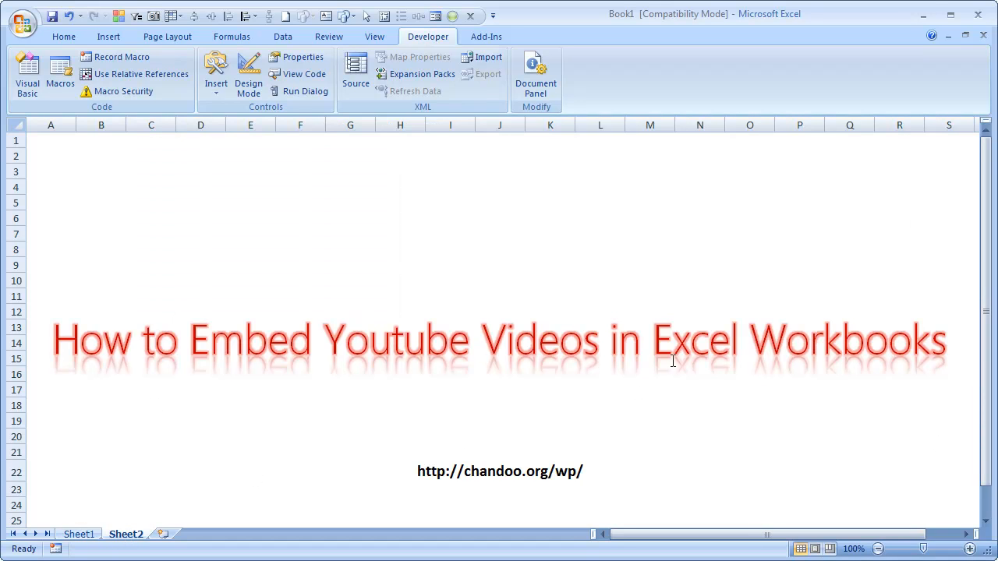